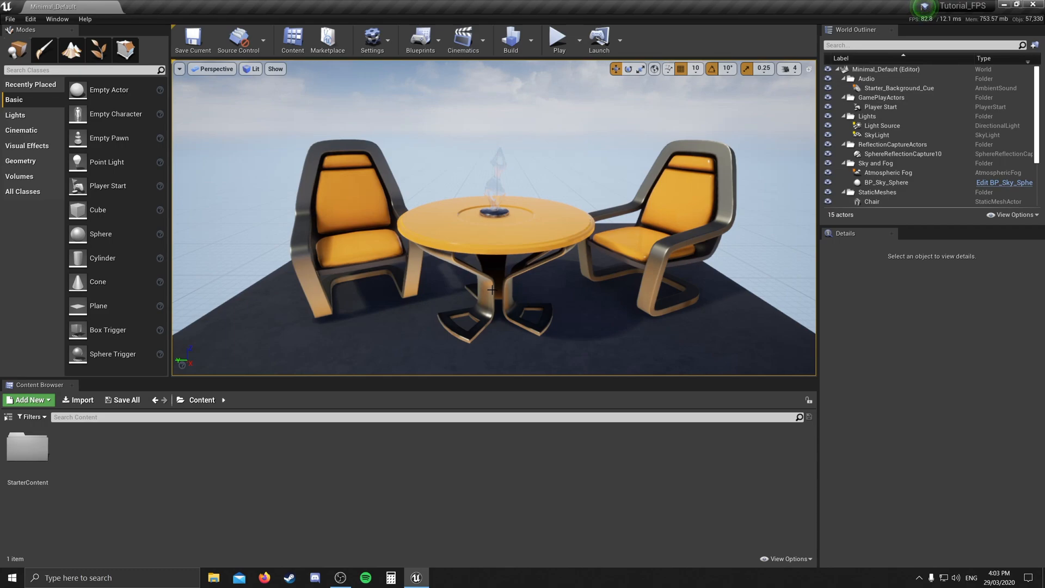
mouse_move(475, 190)
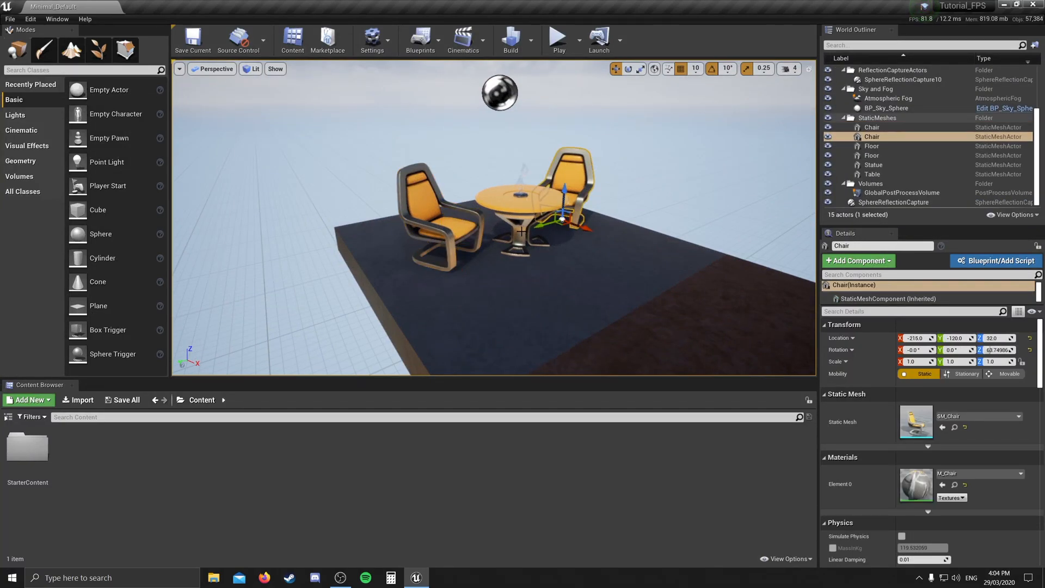
Step: Inspect the copper floor, SkyLight, Atmospheric Fog, Light Source and SphereReflectionCapture10 settings
left_click(872, 174)
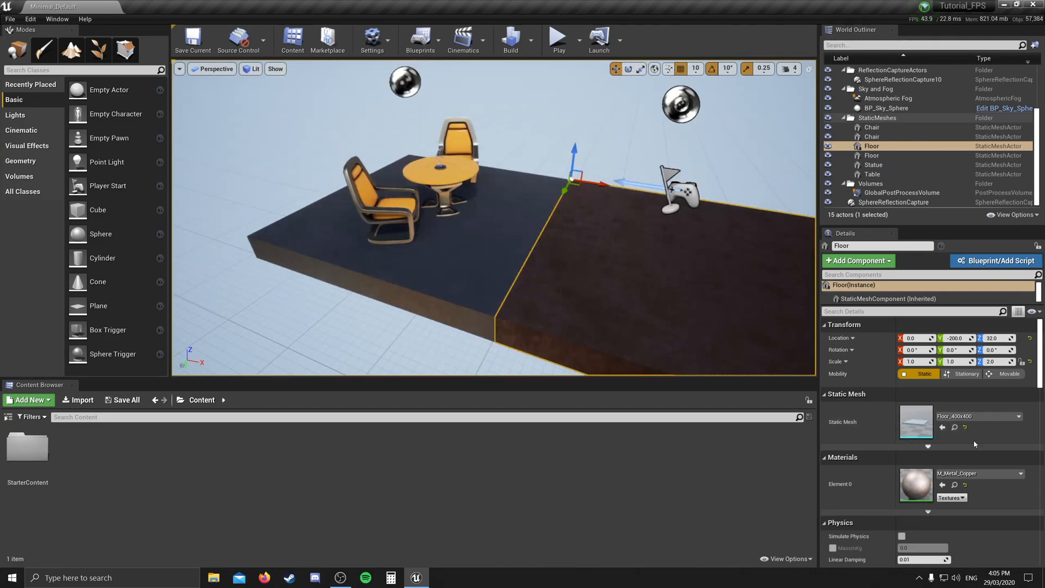
mouse_move(955, 427)
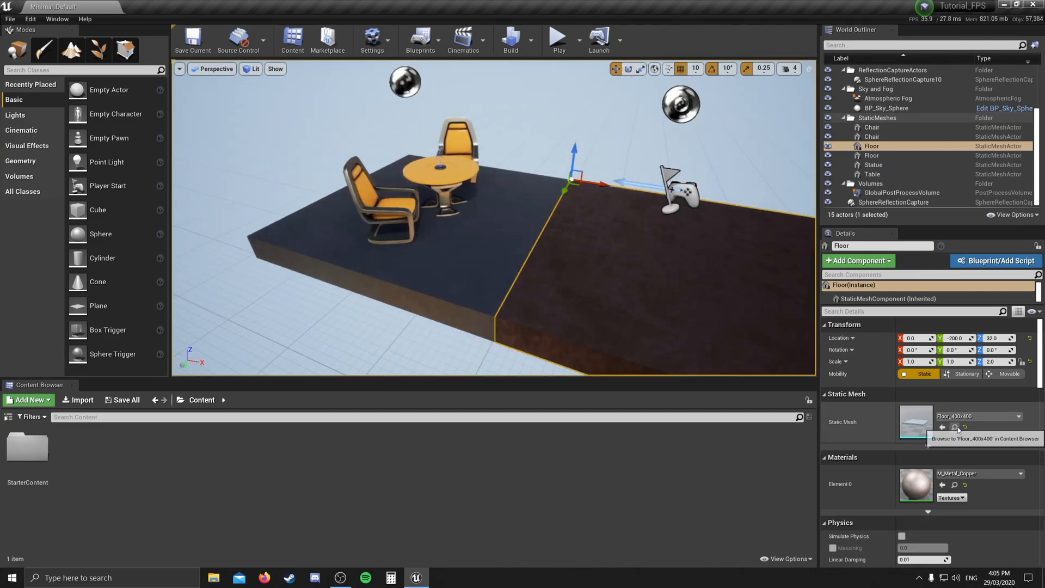
mouse_move(960, 473)
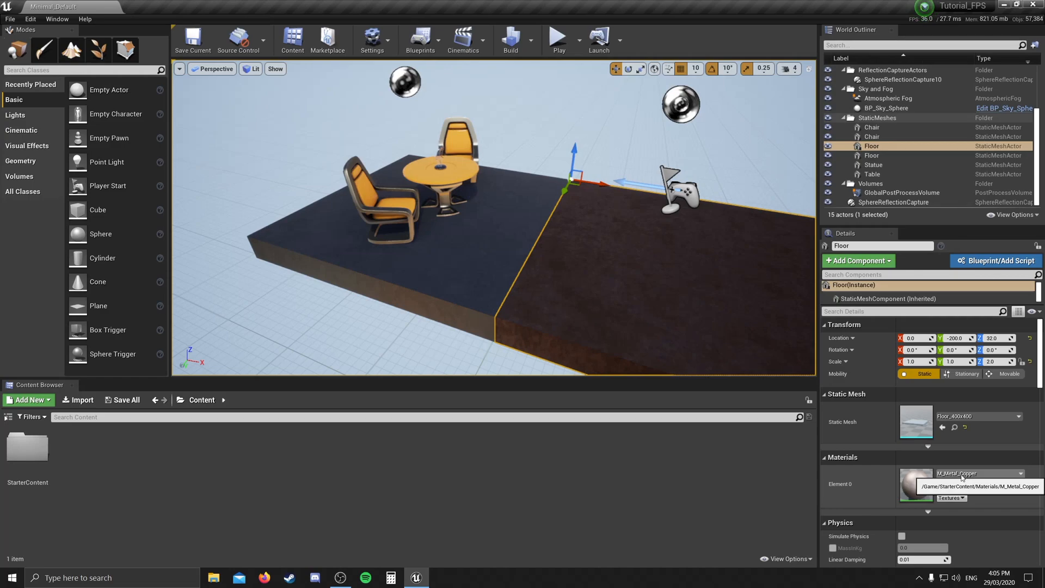
mouse_move(843, 375)
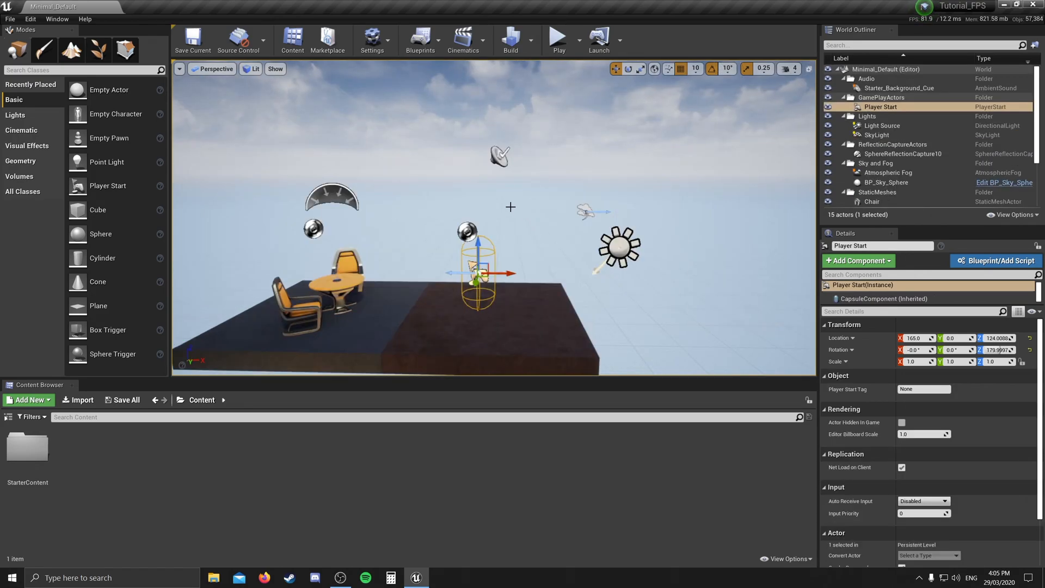
left_click(876, 135)
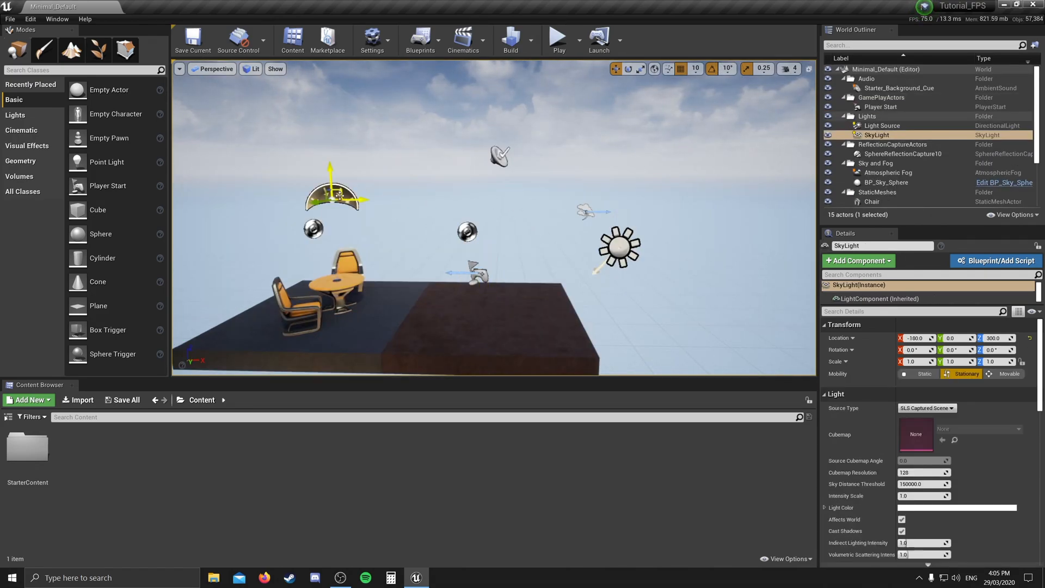
left_click(888, 172)
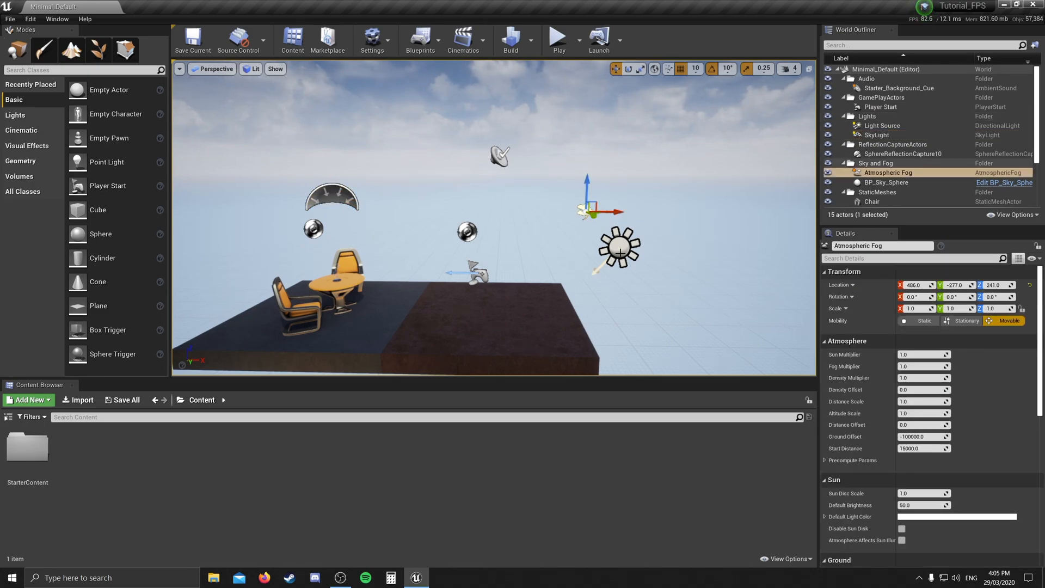
left_click(882, 125)
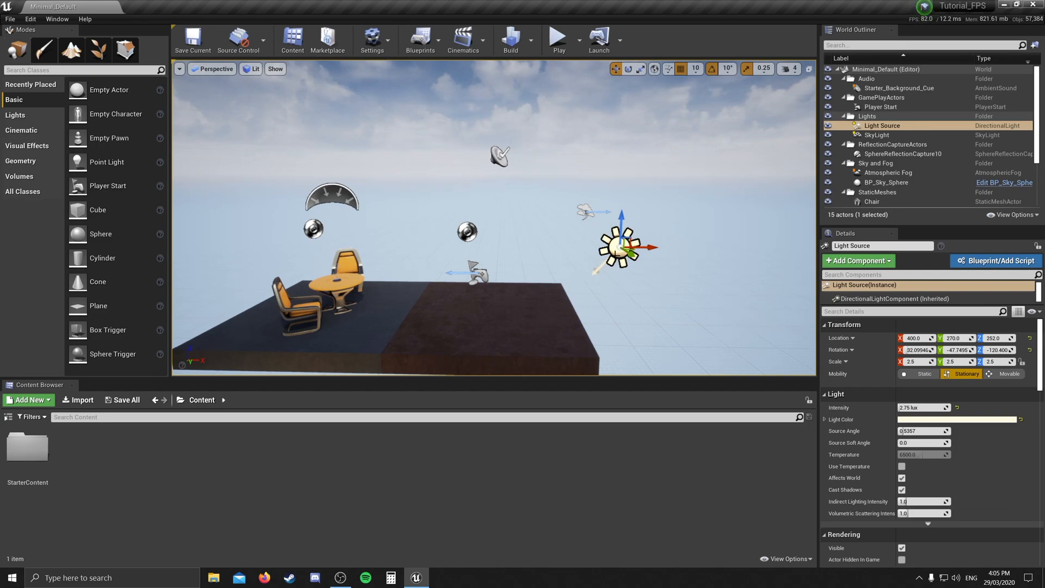
left_click(903, 153)
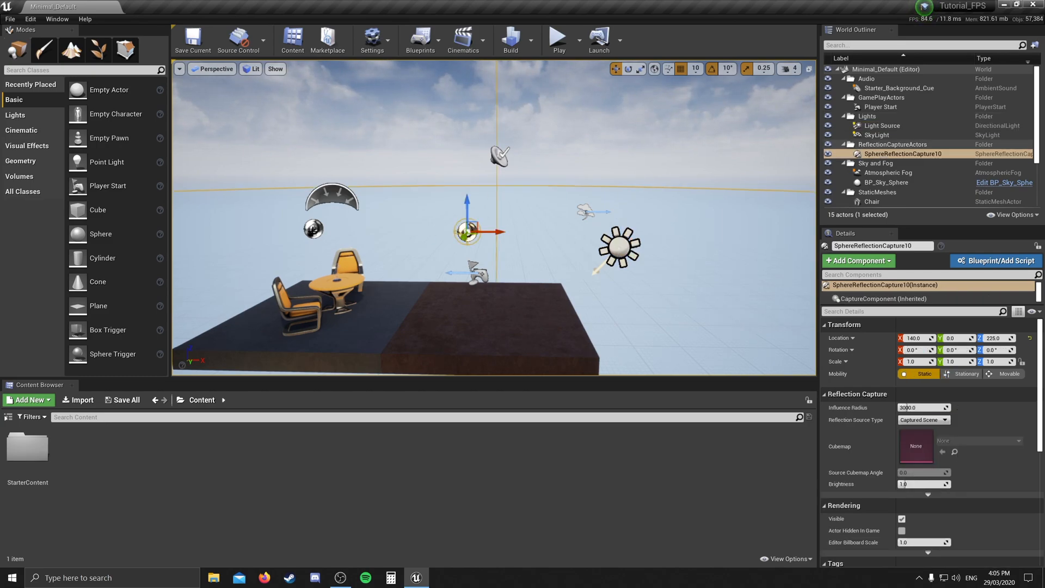
left_click(900, 87)
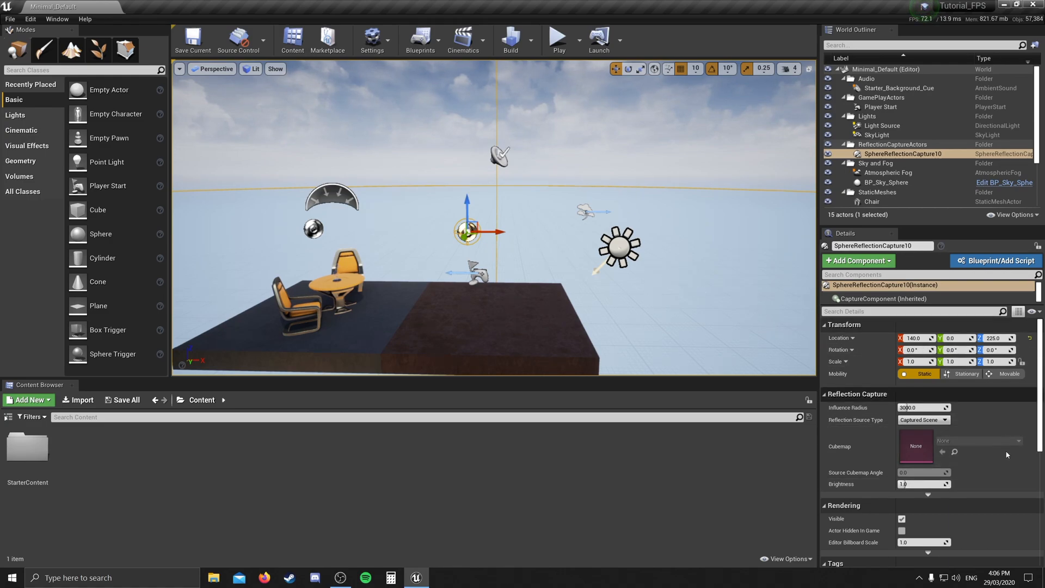
mouse_move(713, 323)
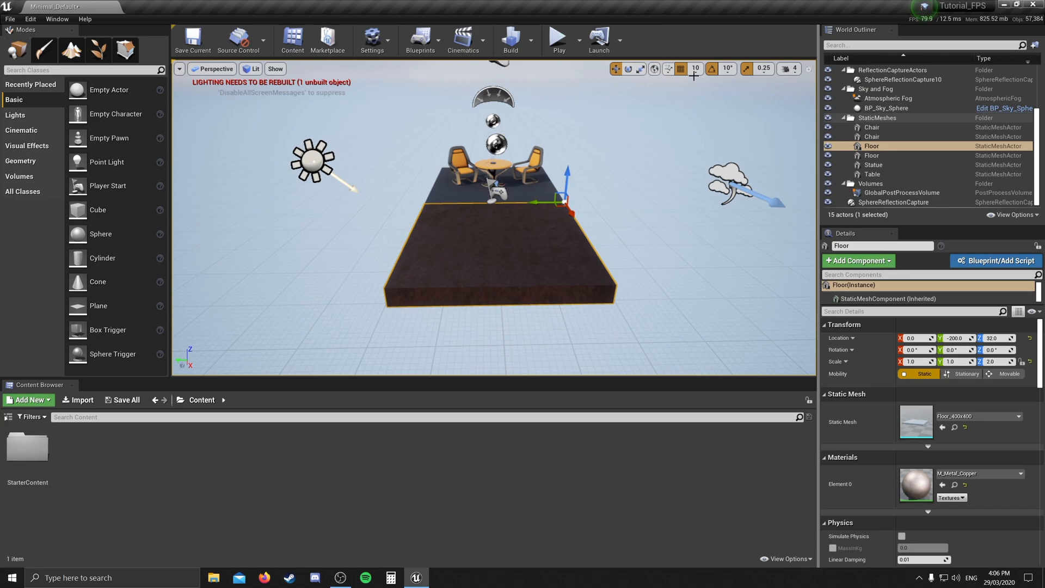
mouse_move(696, 68)
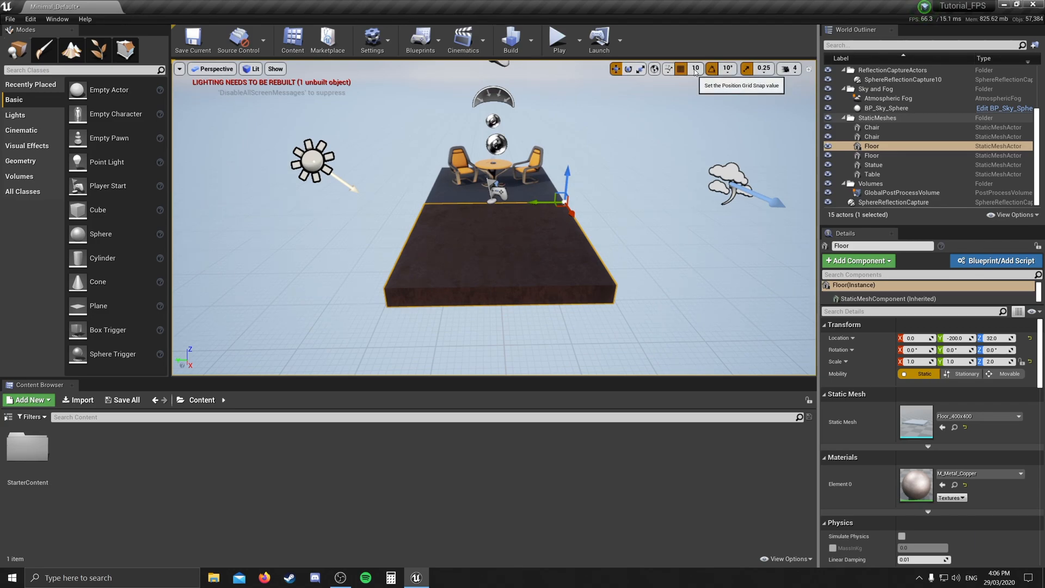
mouse_move(696, 69)
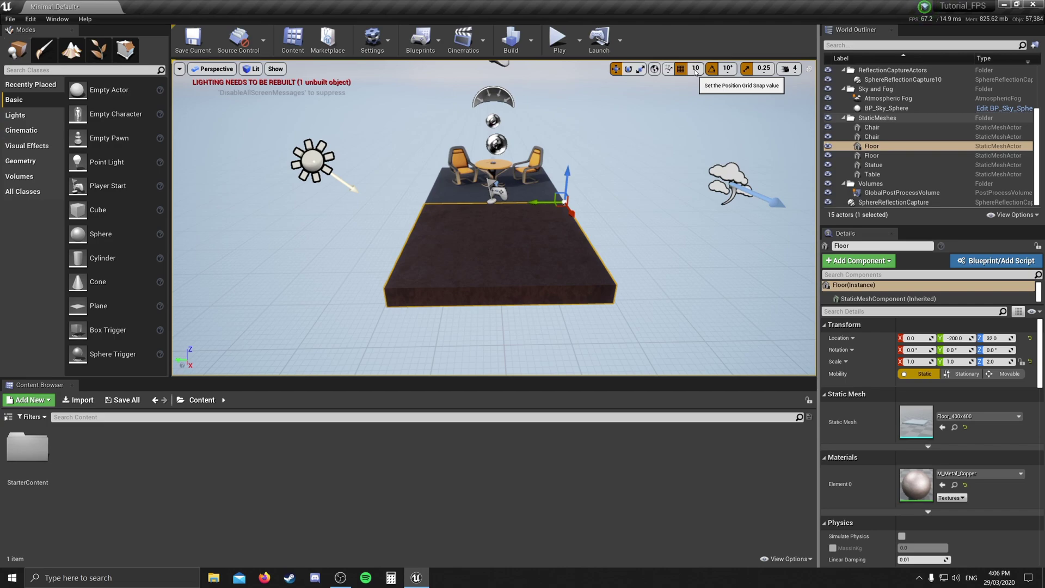
Step: Try a position grid snap of 100 units, then settle on 5 units
left_click(695, 68)
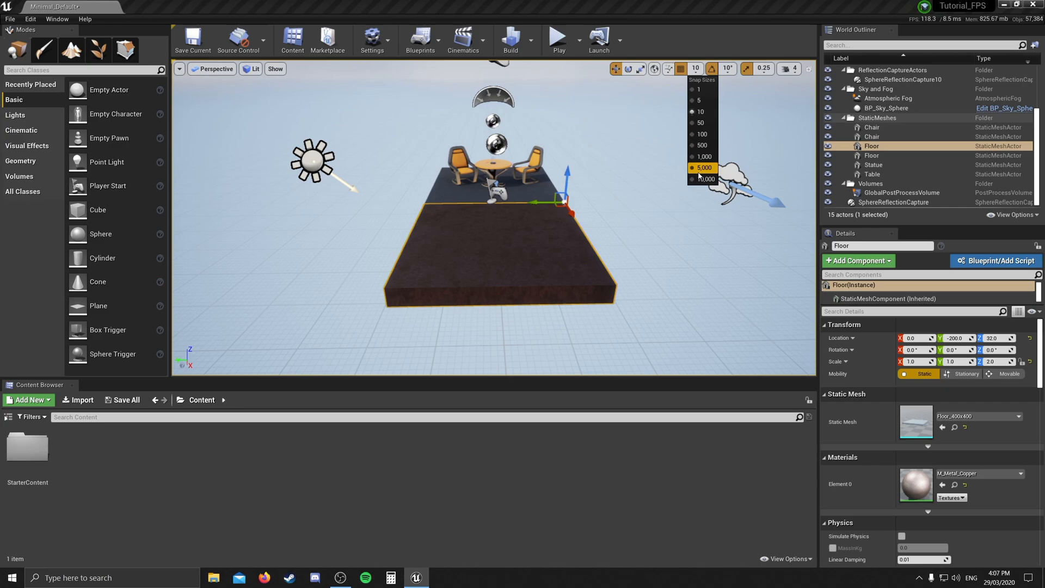
left_click(701, 134)
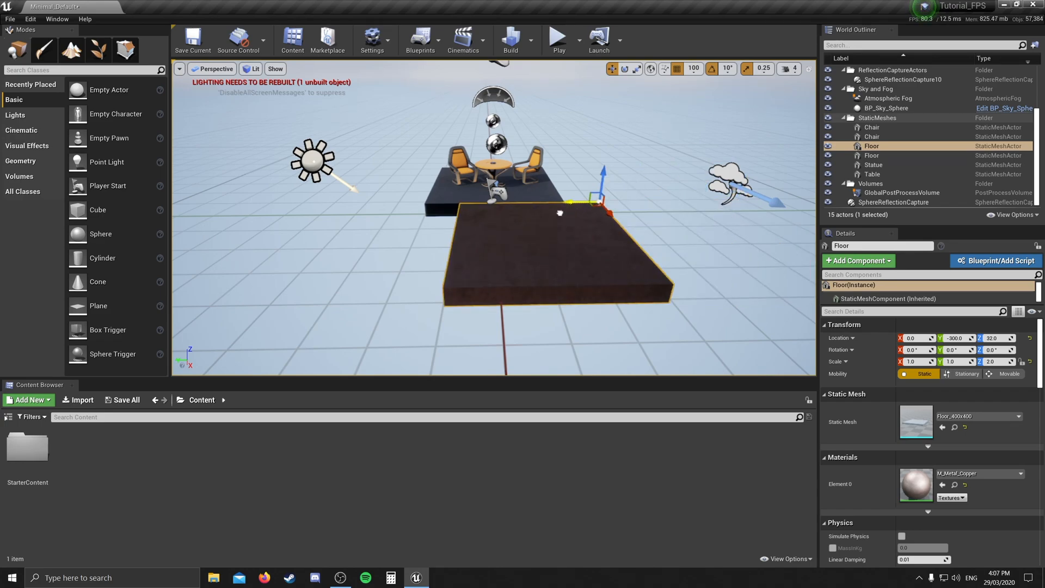
left_click(703, 68)
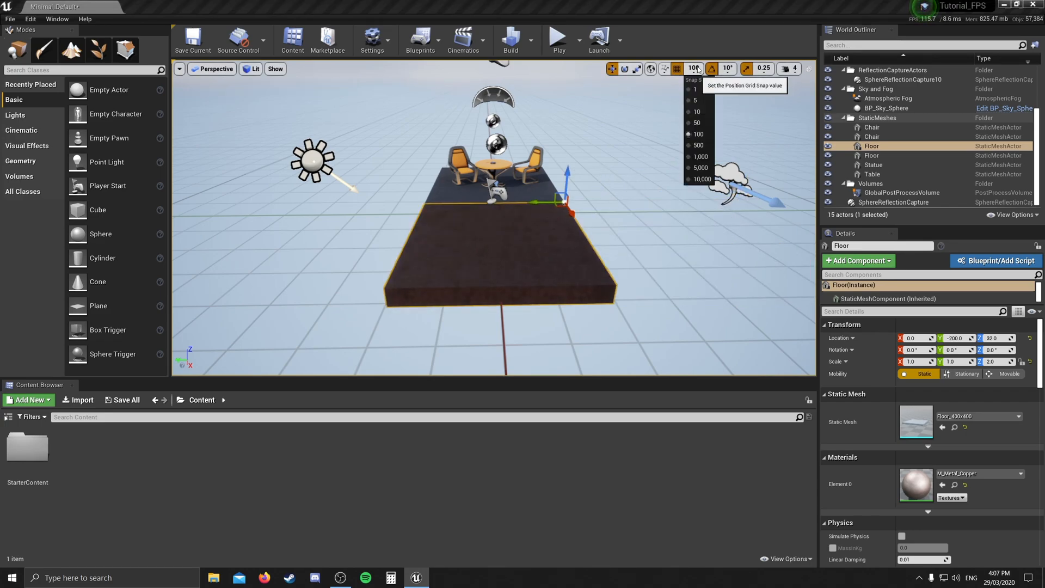
left_click(695, 100)
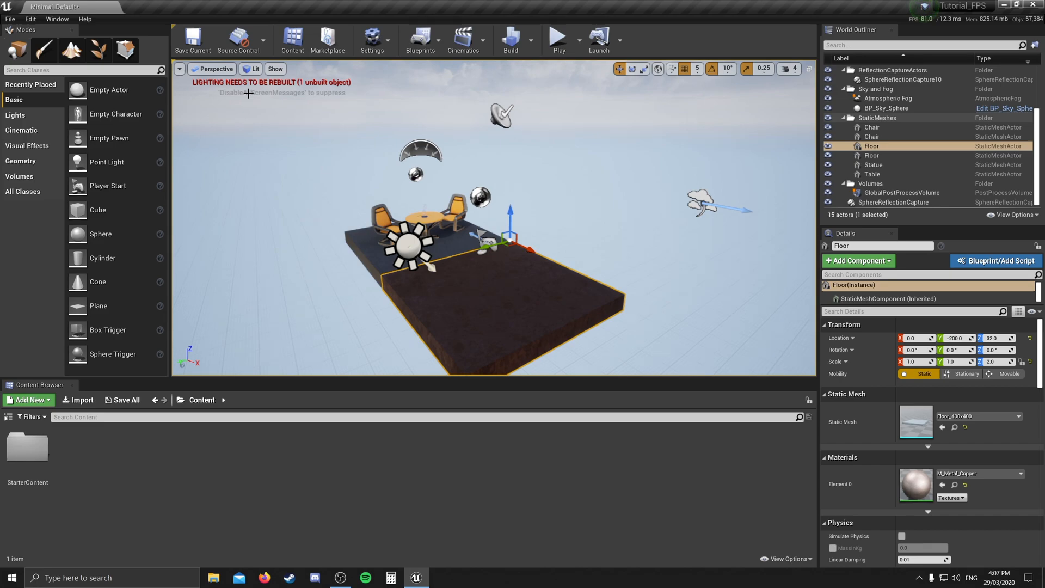
mouse_move(275, 116)
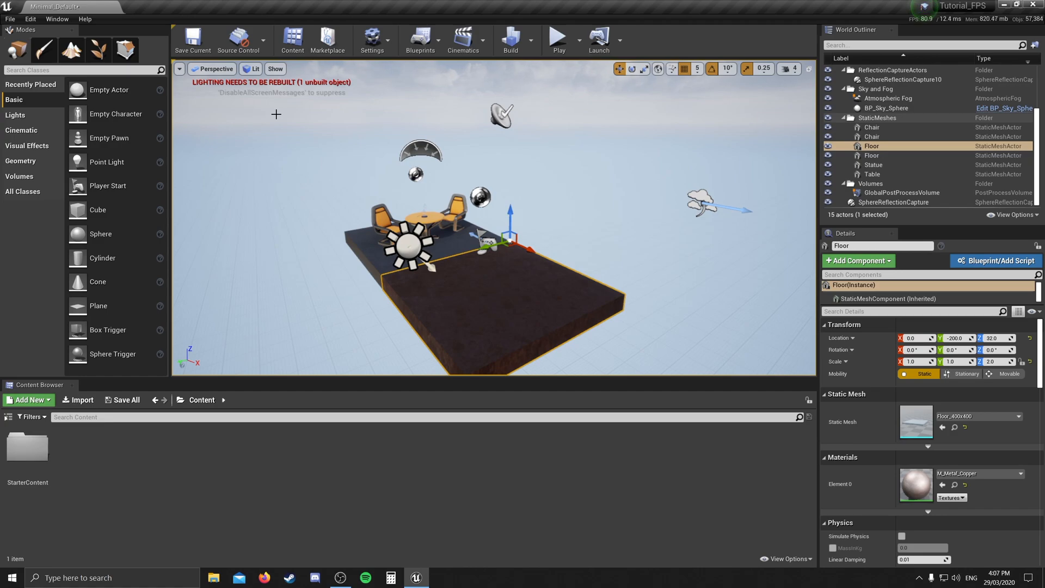
mouse_move(511, 38)
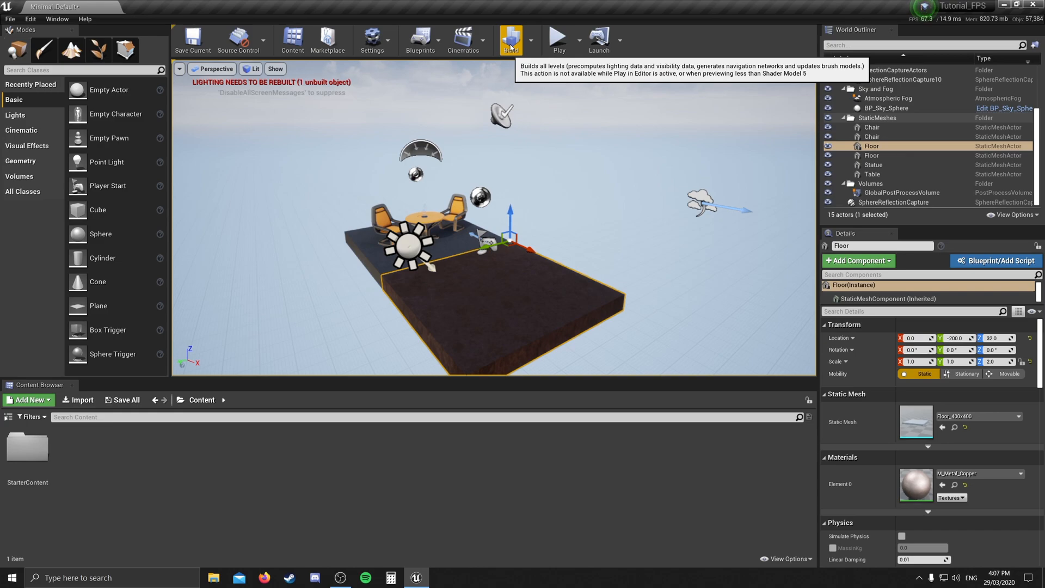
left_click(885, 107)
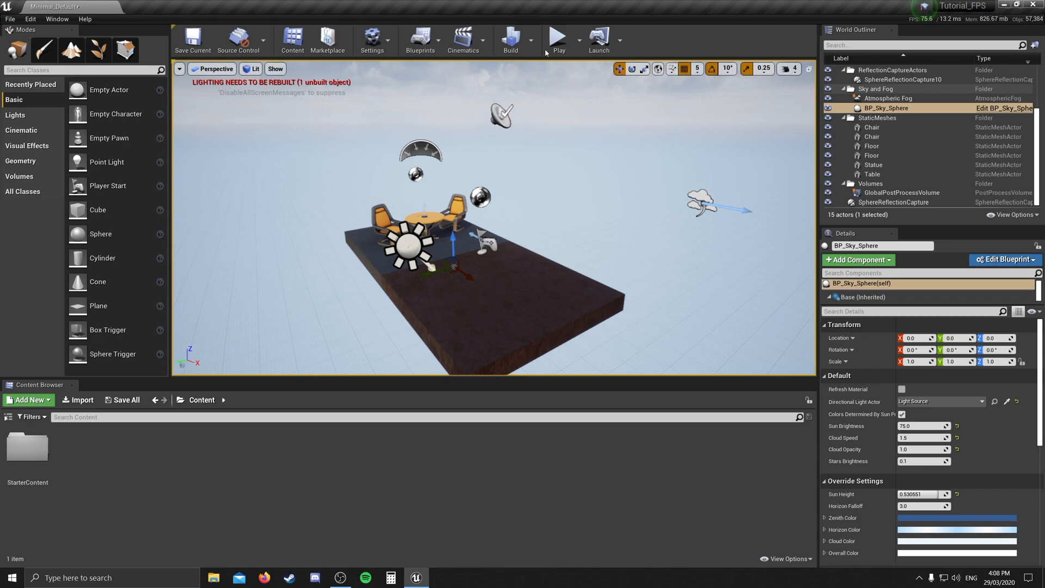
left_click(559, 38)
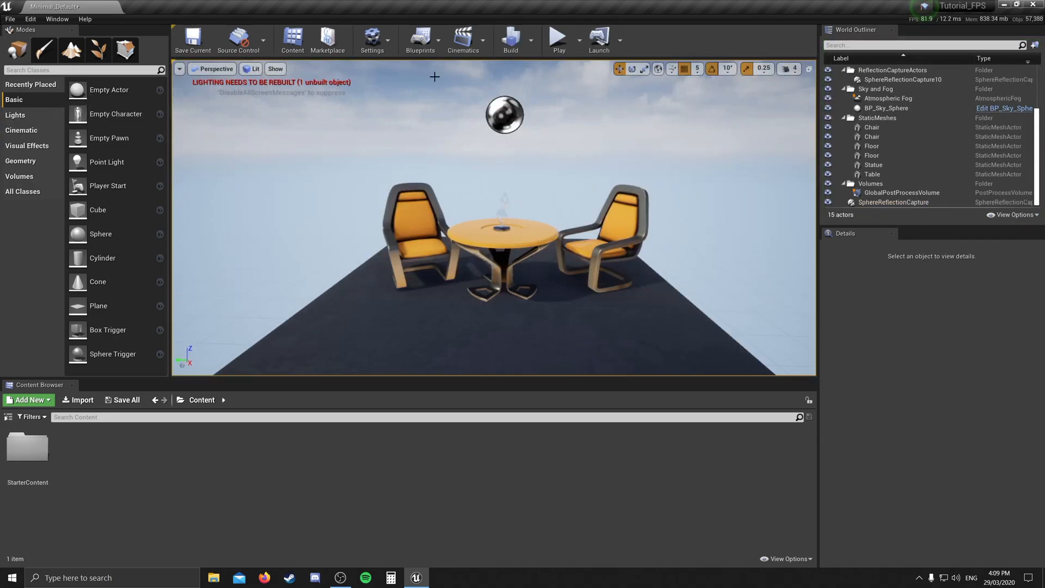
mouse_move(114, 114)
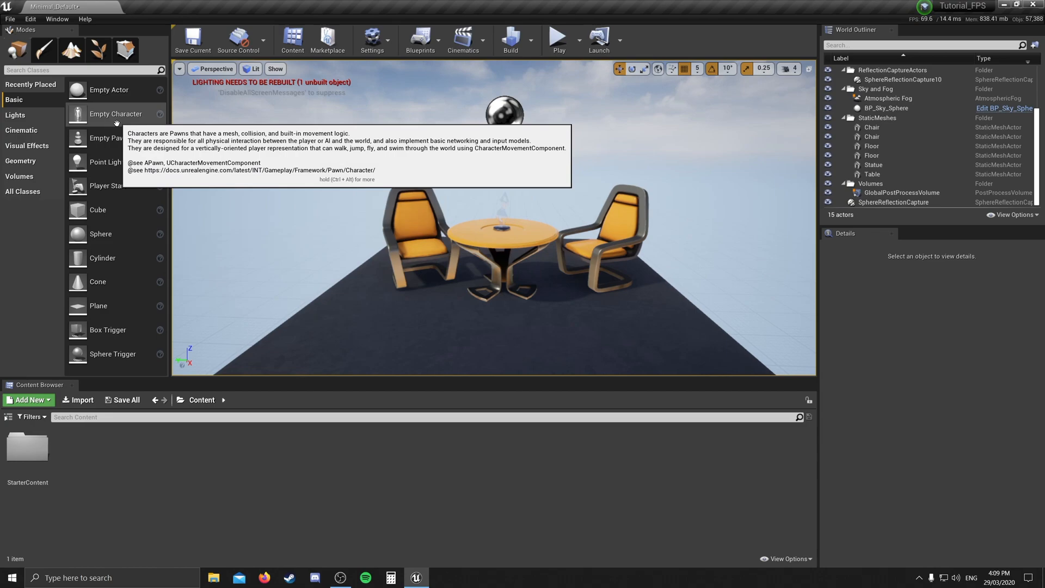
mouse_move(102, 262)
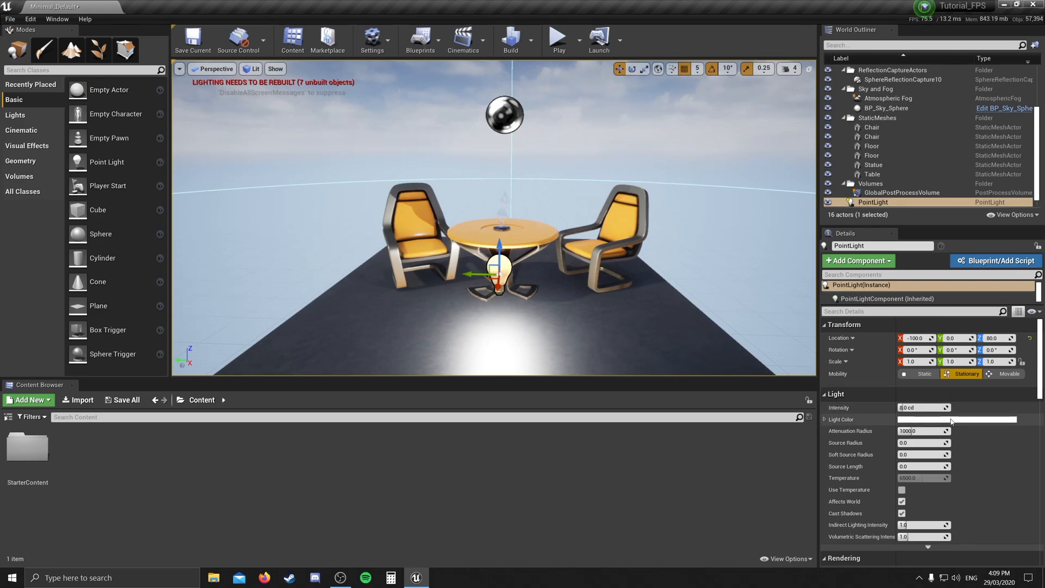
mouse_move(557, 208)
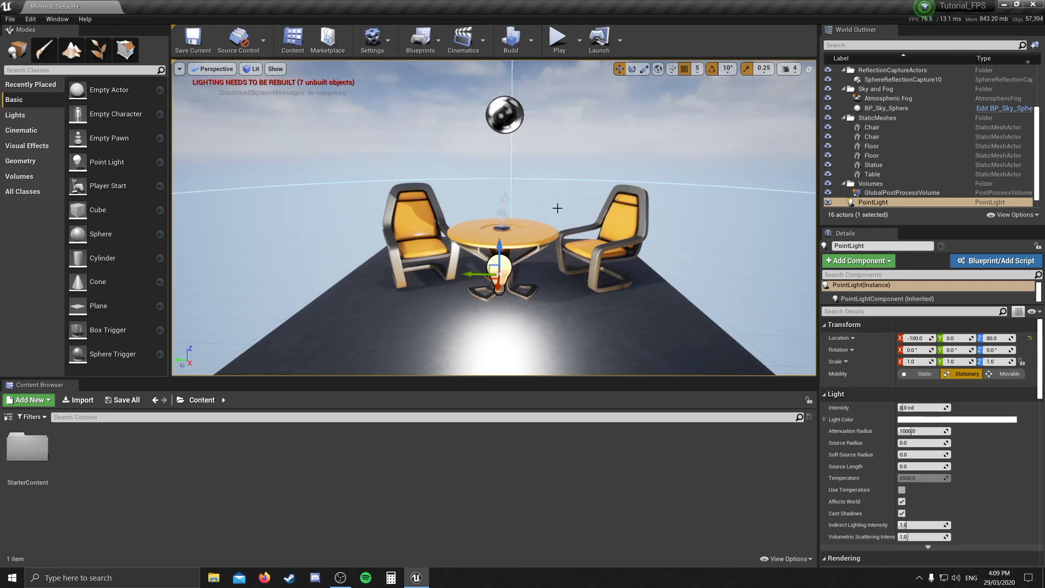
key("Delete")
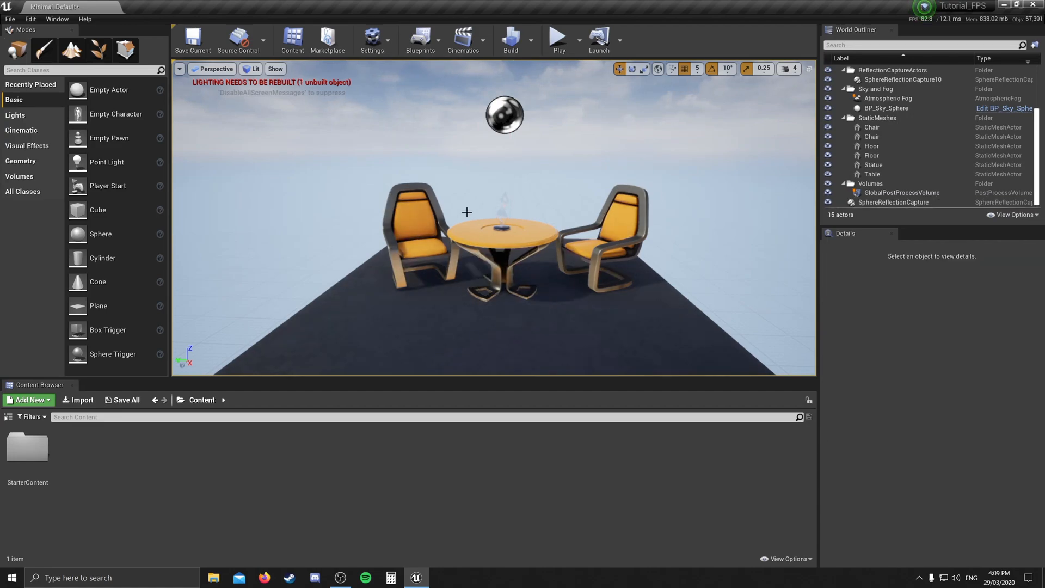
mouse_move(422, 247)
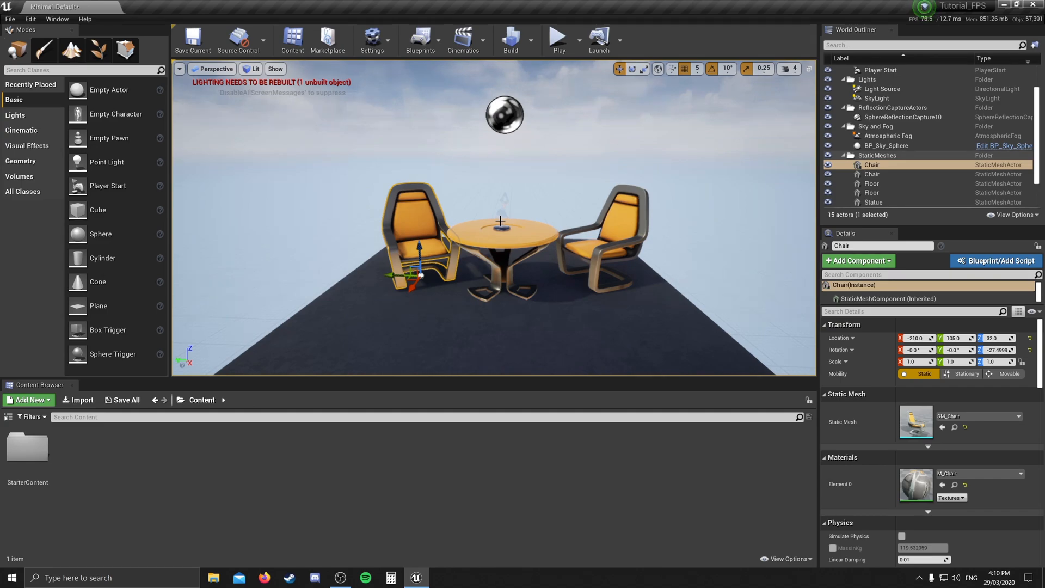
mouse_move(446, 187)
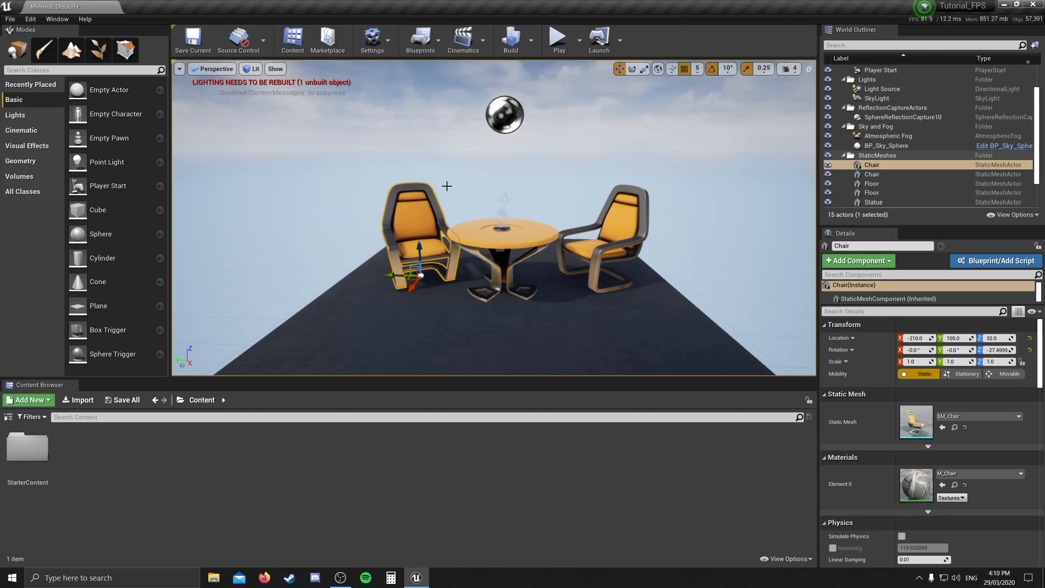
Step: Switch the viewport View Mode from Unlit back to Lit
left_click(254, 68)
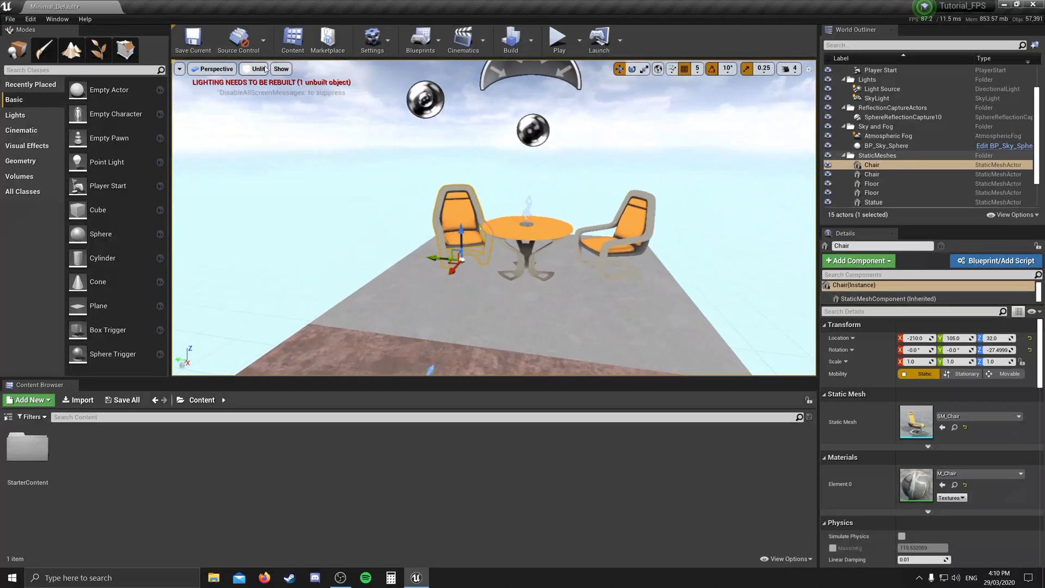
left_click(257, 69)
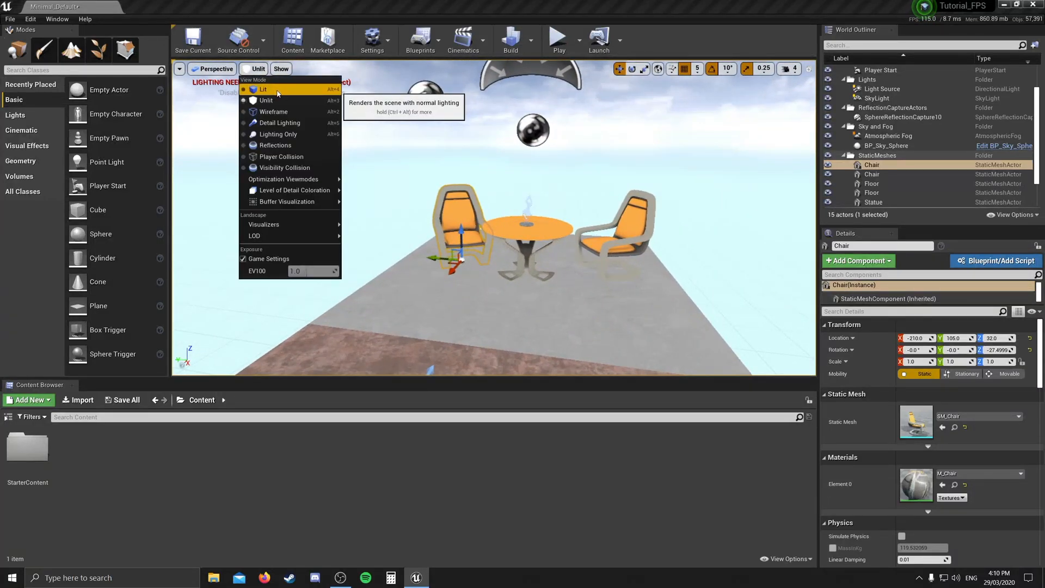
mouse_move(273, 111)
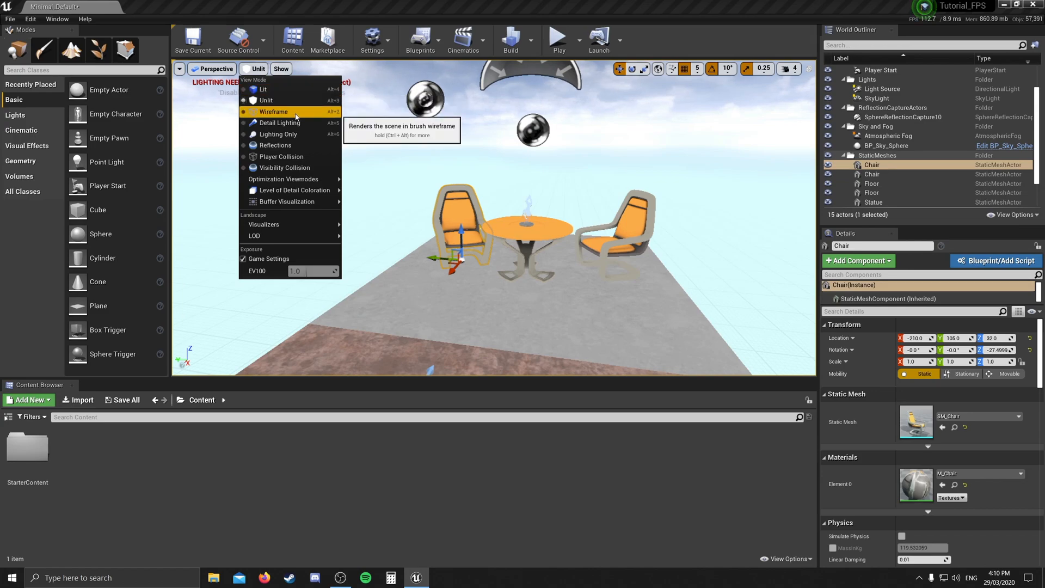
mouse_move(306, 115)
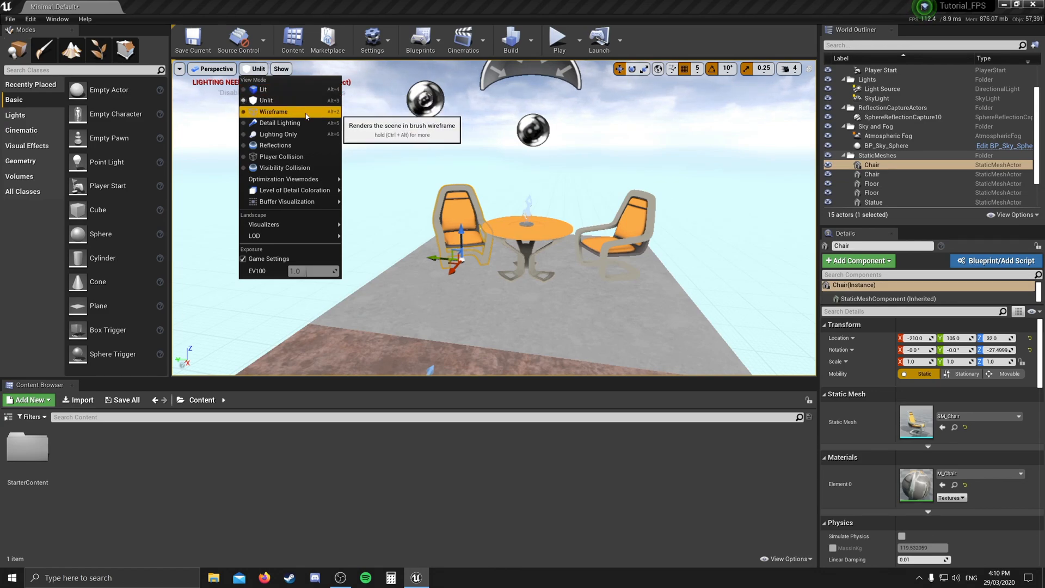
left_click(273, 111)
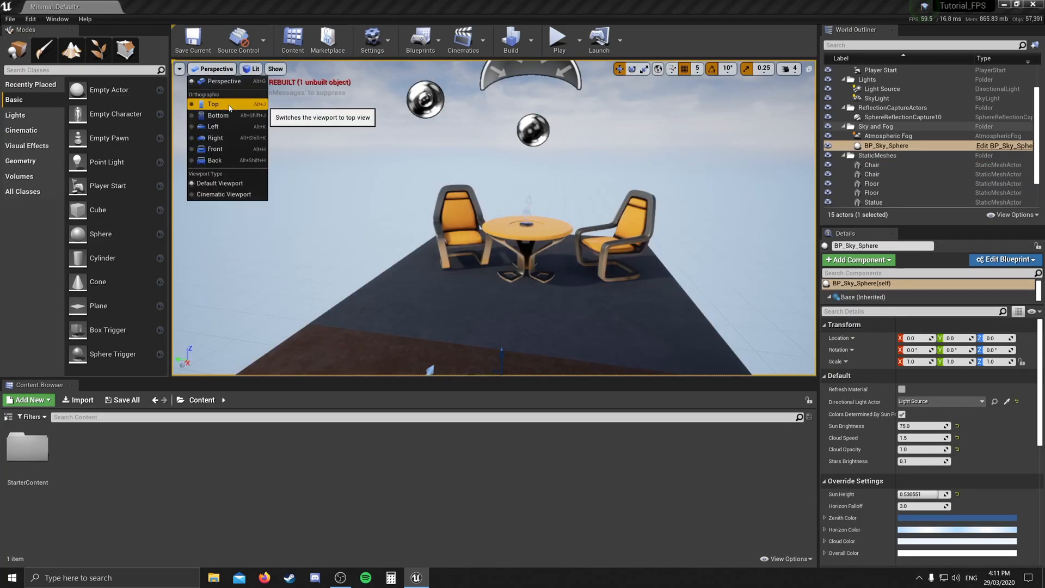
left_click(214, 104)
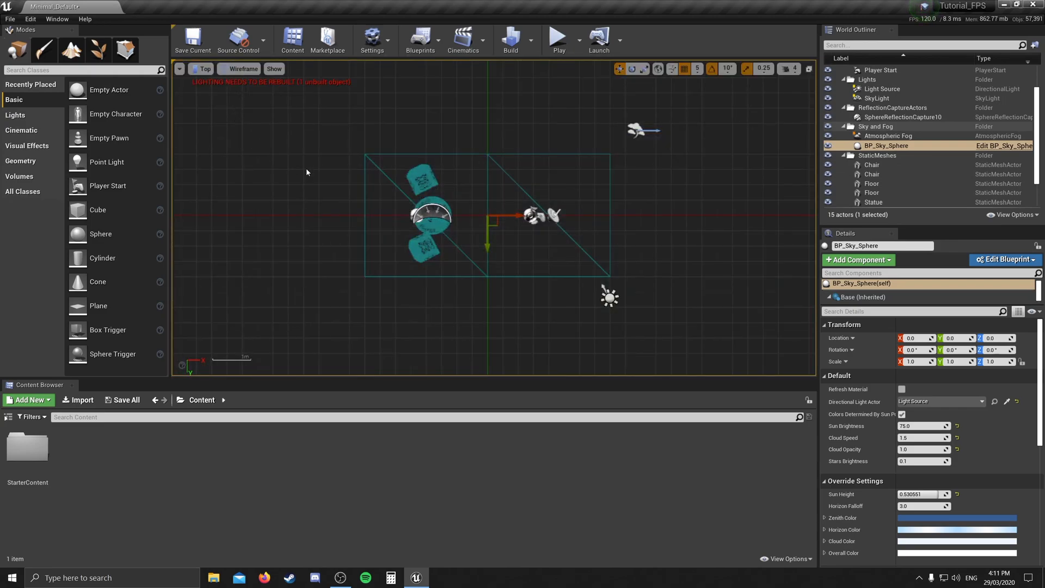
mouse_move(481, 254)
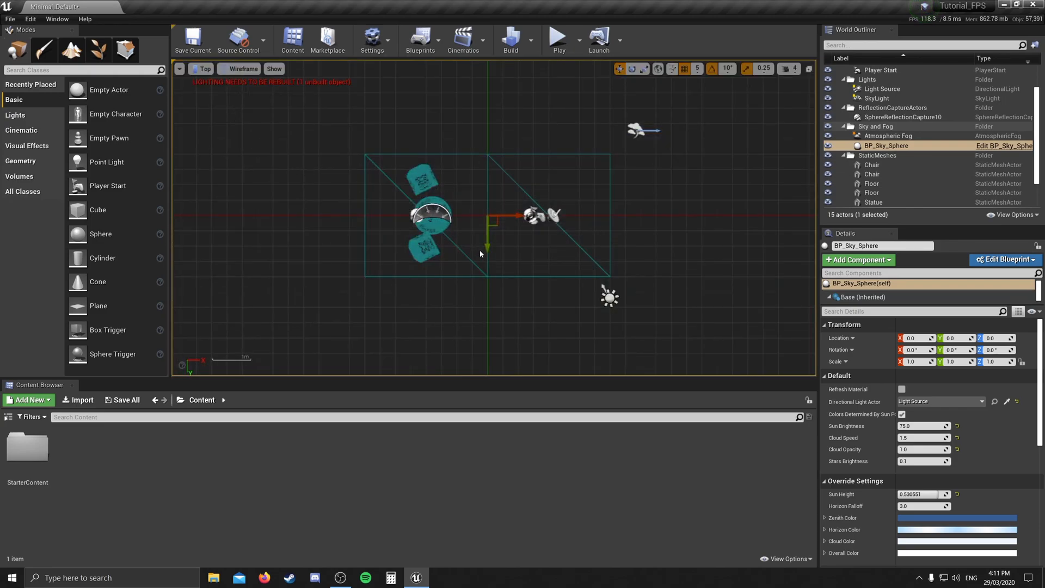
left_click(202, 68)
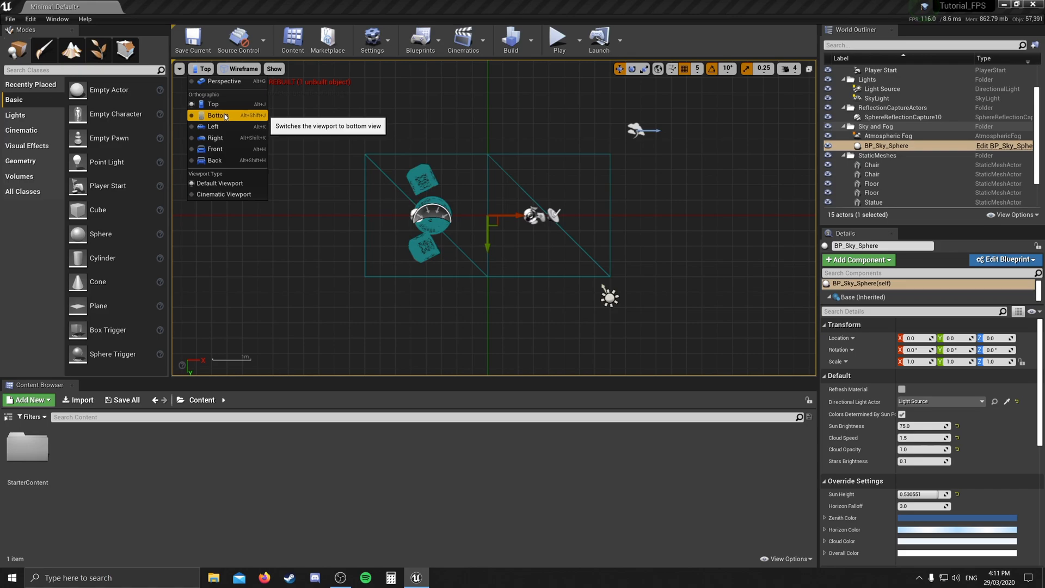
left_click(214, 127)
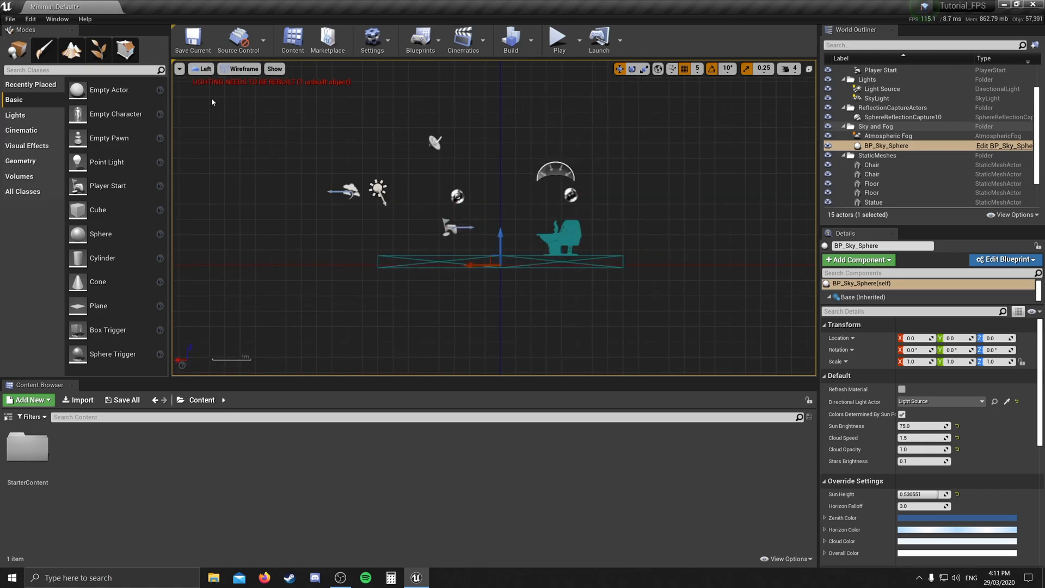
left_click(204, 68)
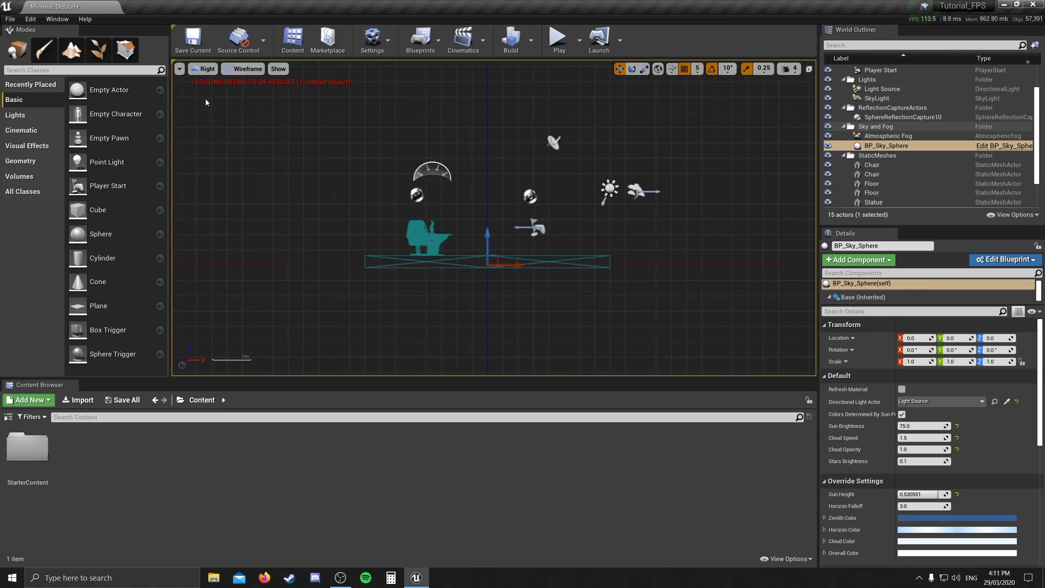
left_click(179, 69)
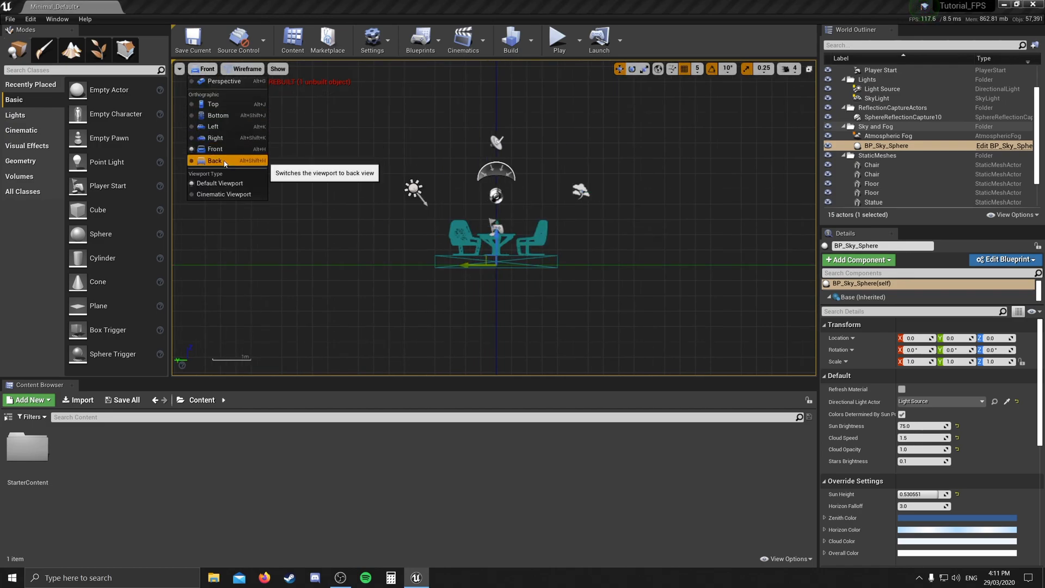
left_click(214, 160)
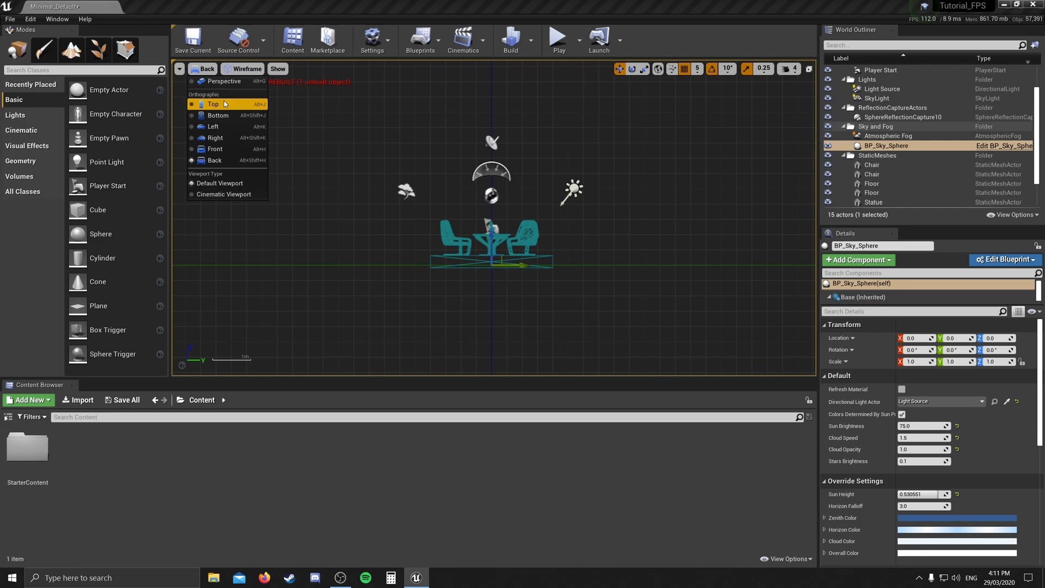
left_click(223, 80)
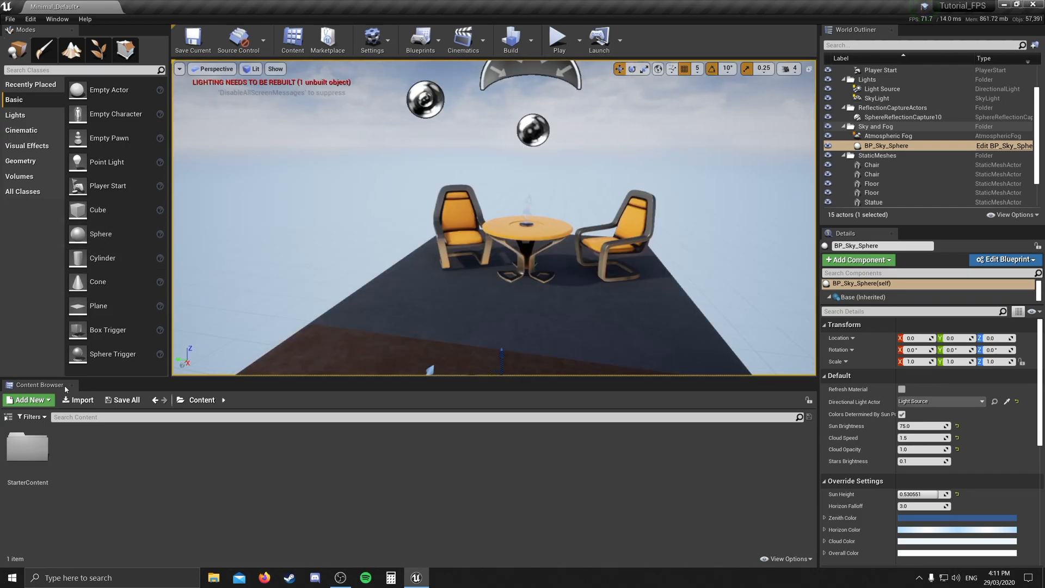
mouse_move(38, 385)
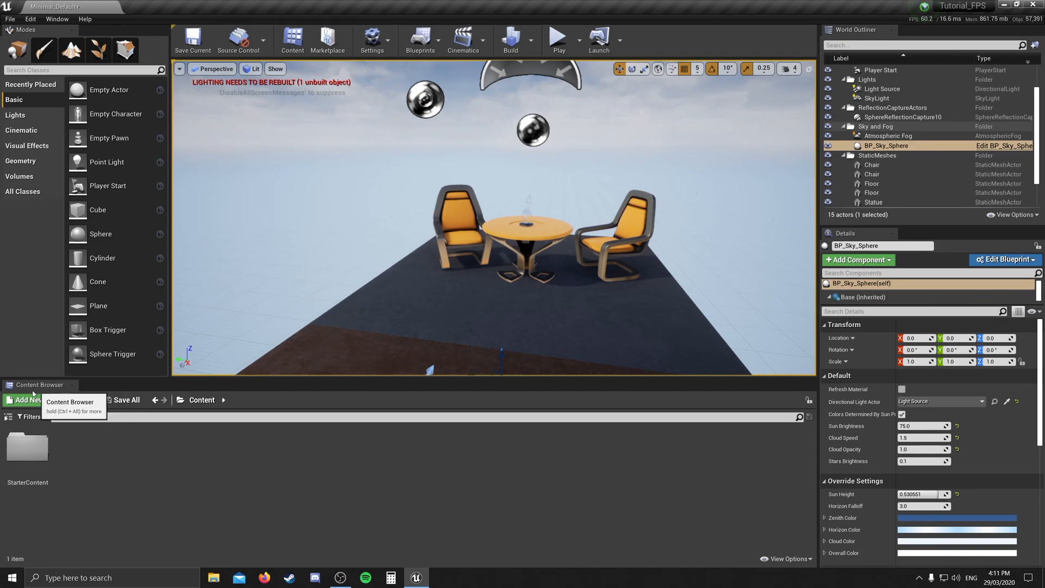
Step: Show the Sources folder tree, select Content, and hide Engine Content via View Options
left_click(9, 418)
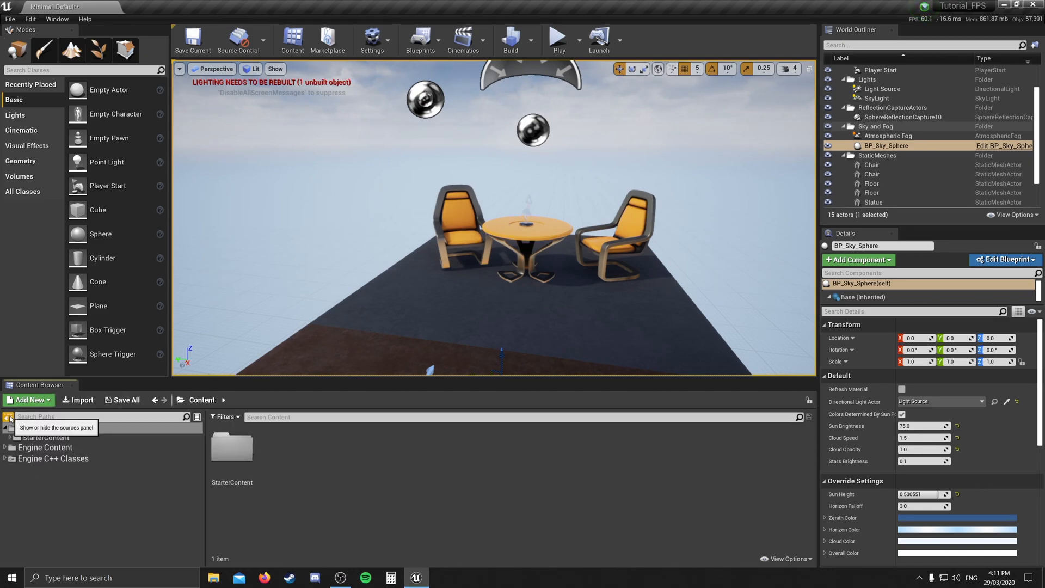
left_click(7, 417)
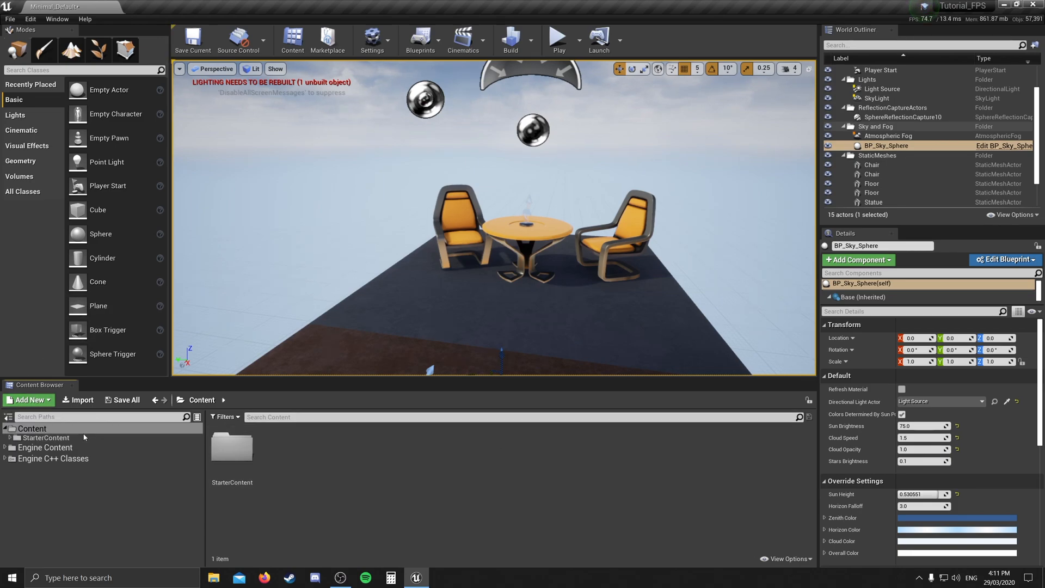
mouse_move(46, 460)
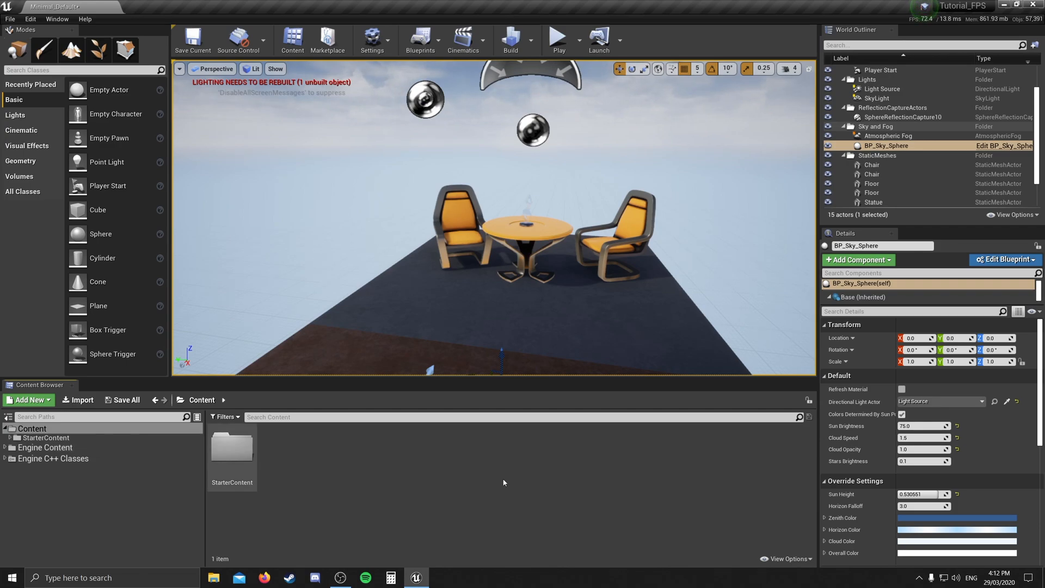
left_click(786, 559)
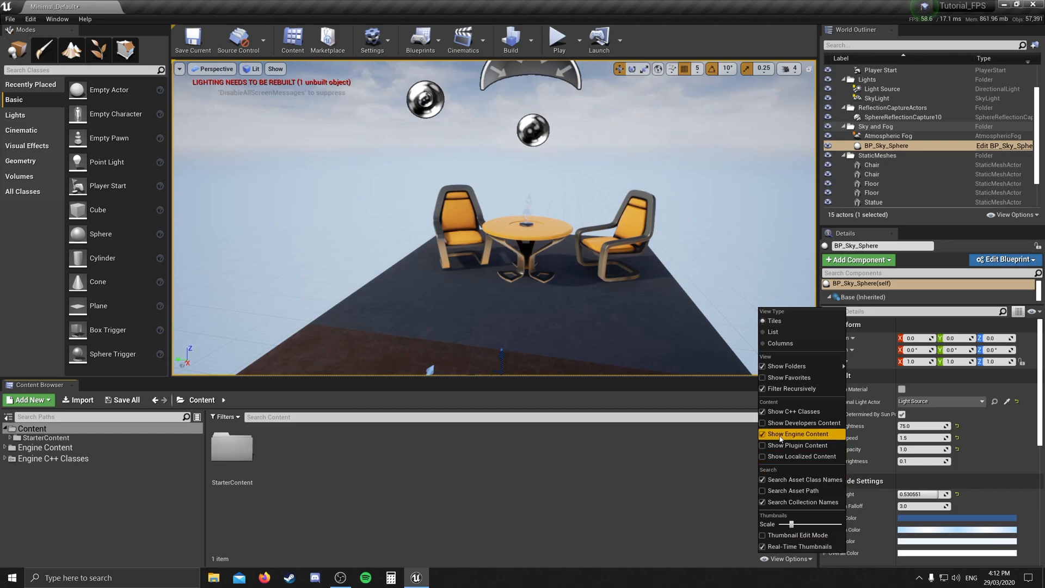
left_click(796, 434)
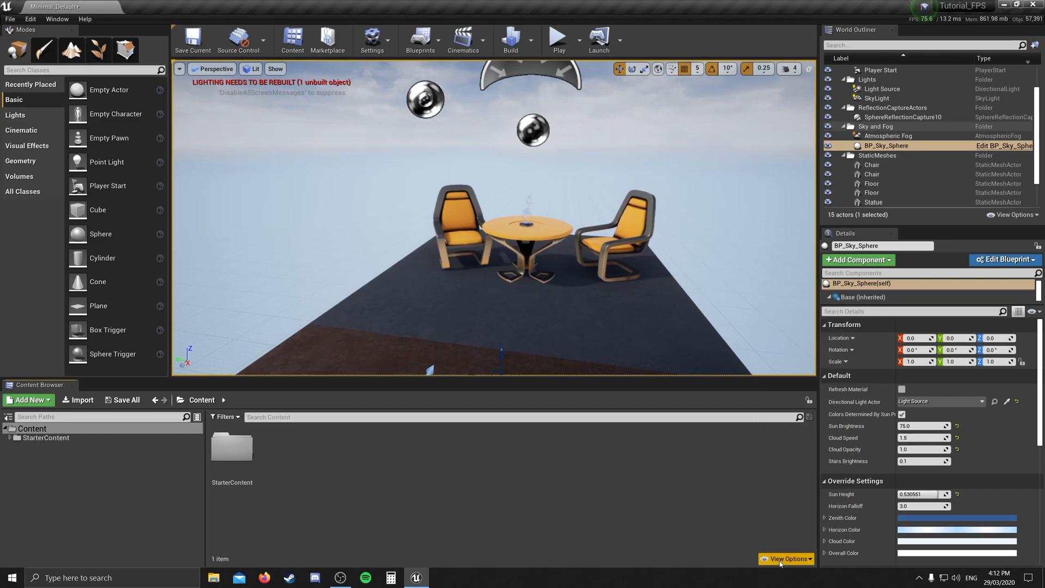
left_click(45, 437)
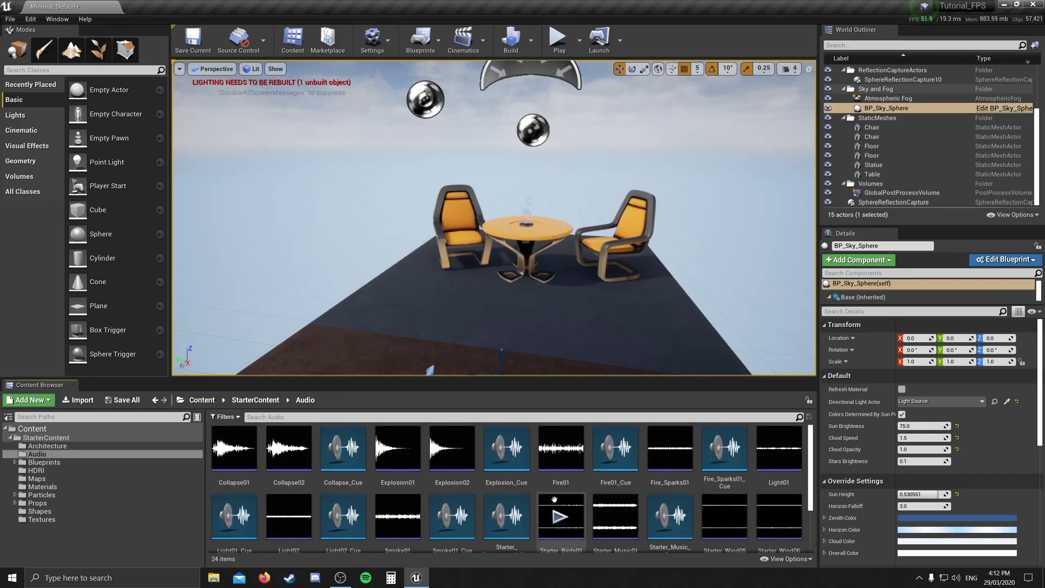
mouse_move(234, 448)
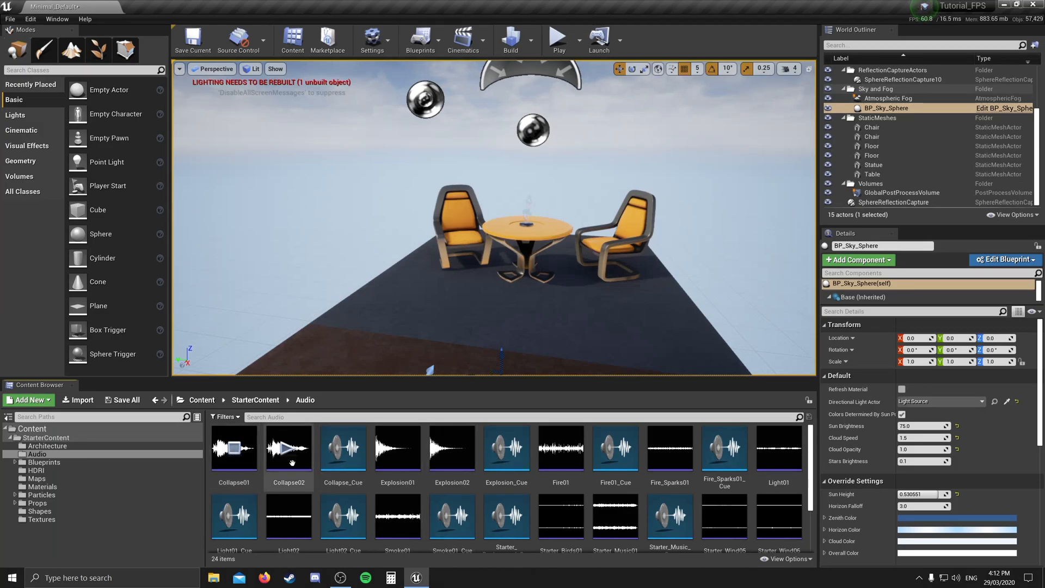
mouse_move(155, 400)
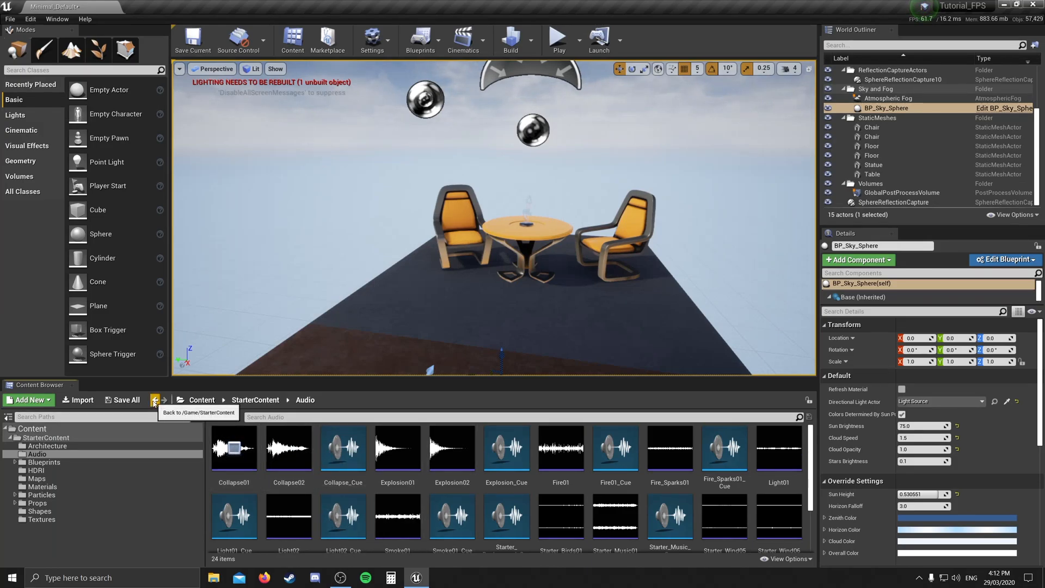
Step: Navigate back from the subfolder to the StarterContent folder
left_click(154, 401)
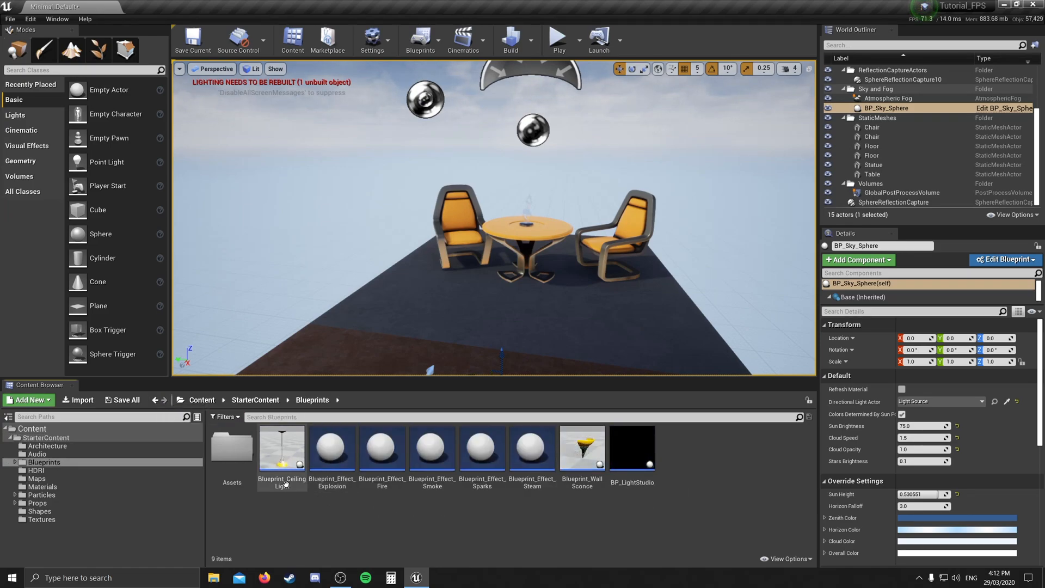
mouse_move(482, 446)
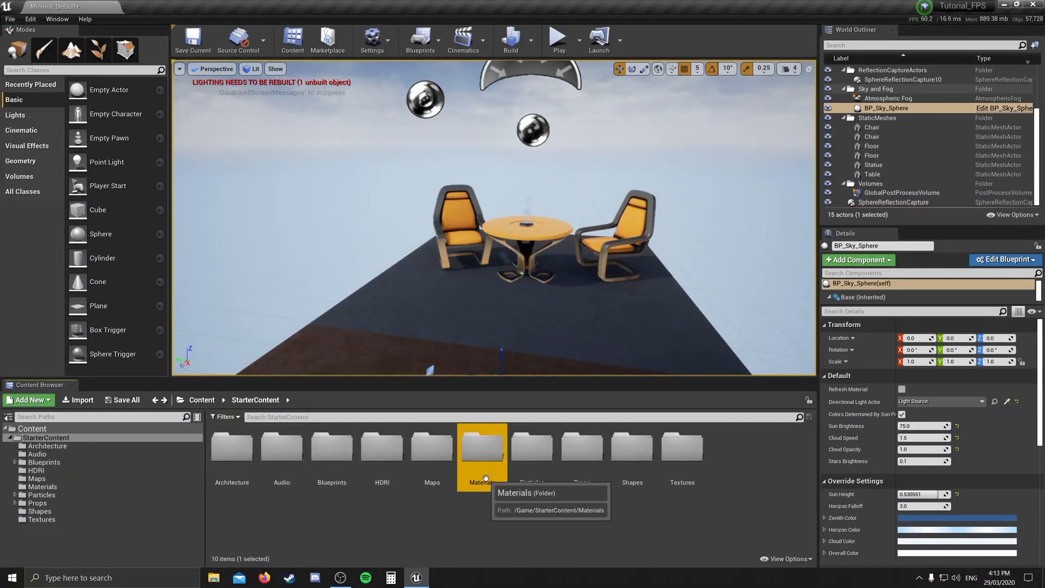
double_click(482, 450)
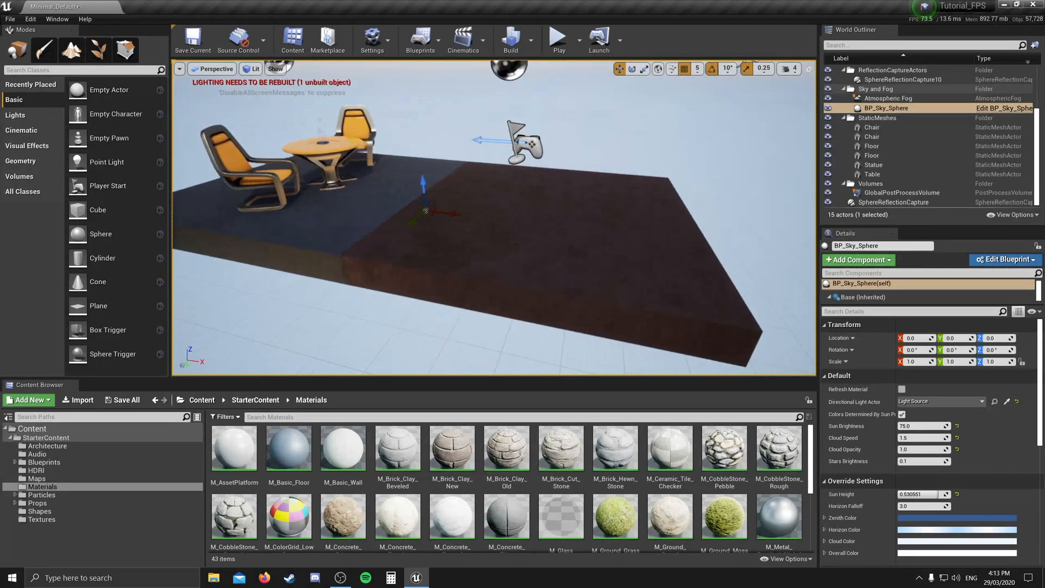
mouse_move(615, 520)
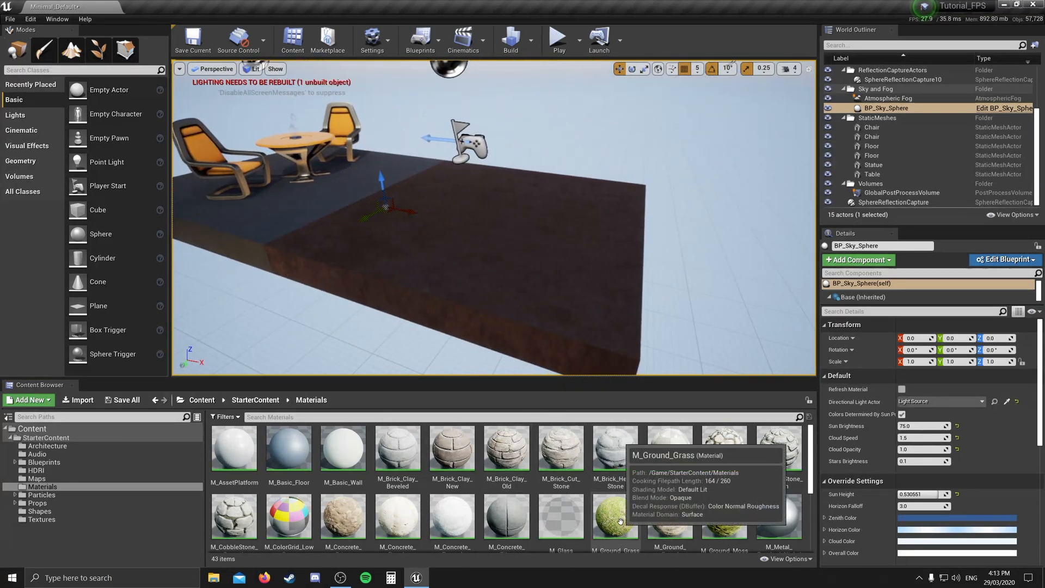
left_click(613, 520)
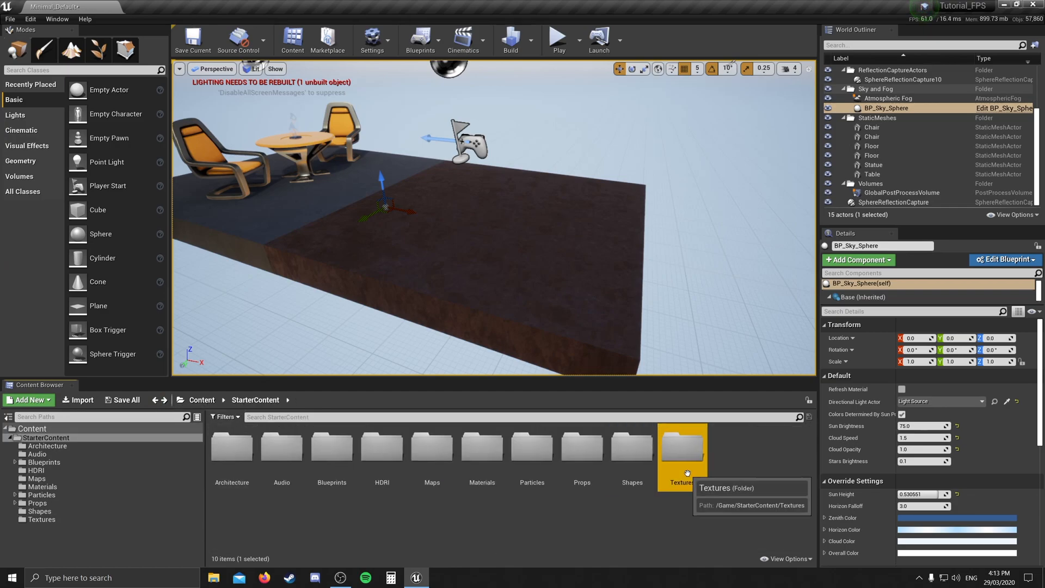
double_click(681, 446)
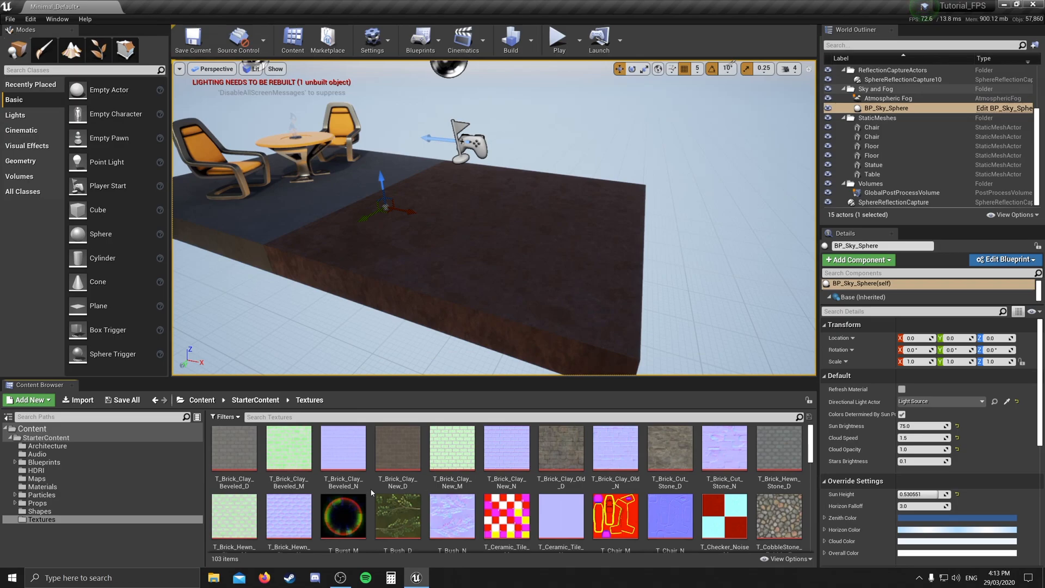
left_click(155, 400)
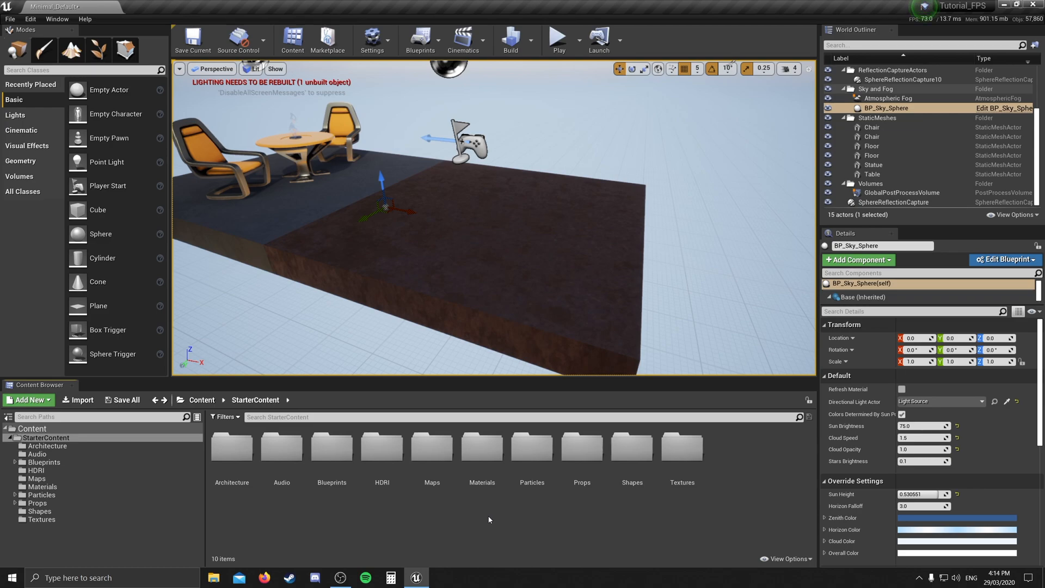
left_click(45, 437)
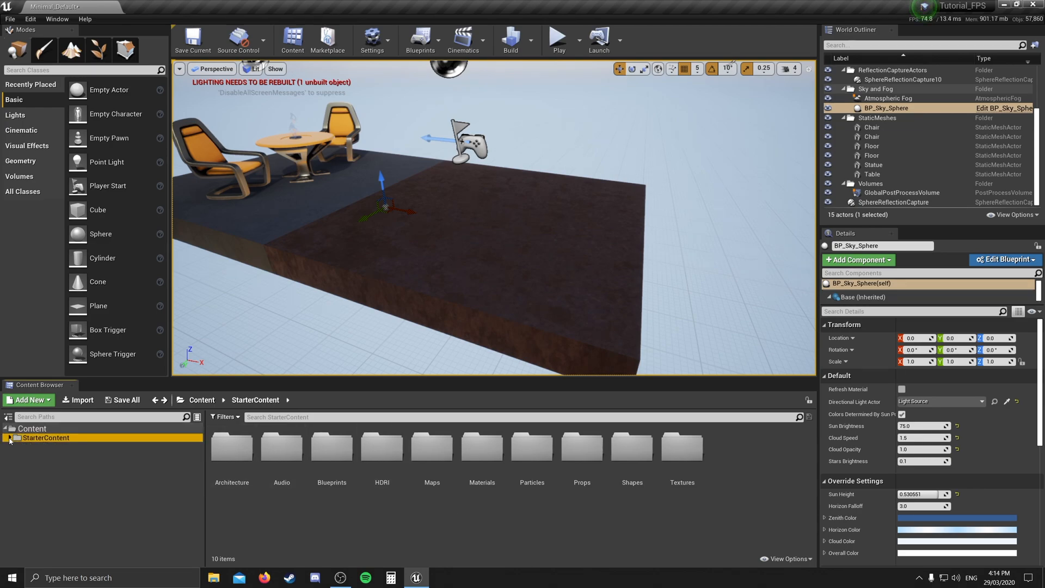
Step: In the top-level Content folder, add new folders named Blueprints, Animations and StaticMeshes
left_click(32, 428)
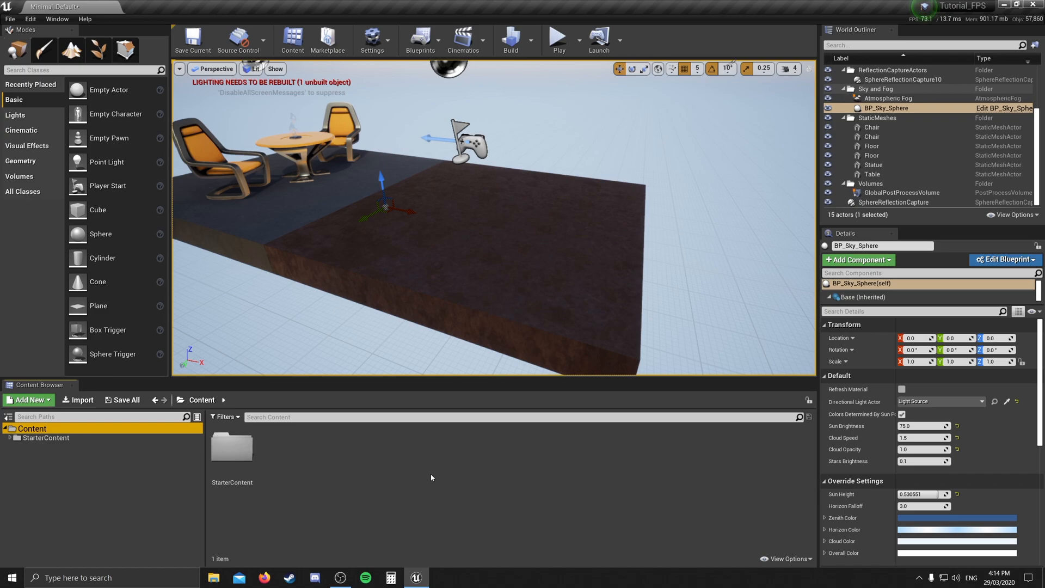
left_click(28, 400)
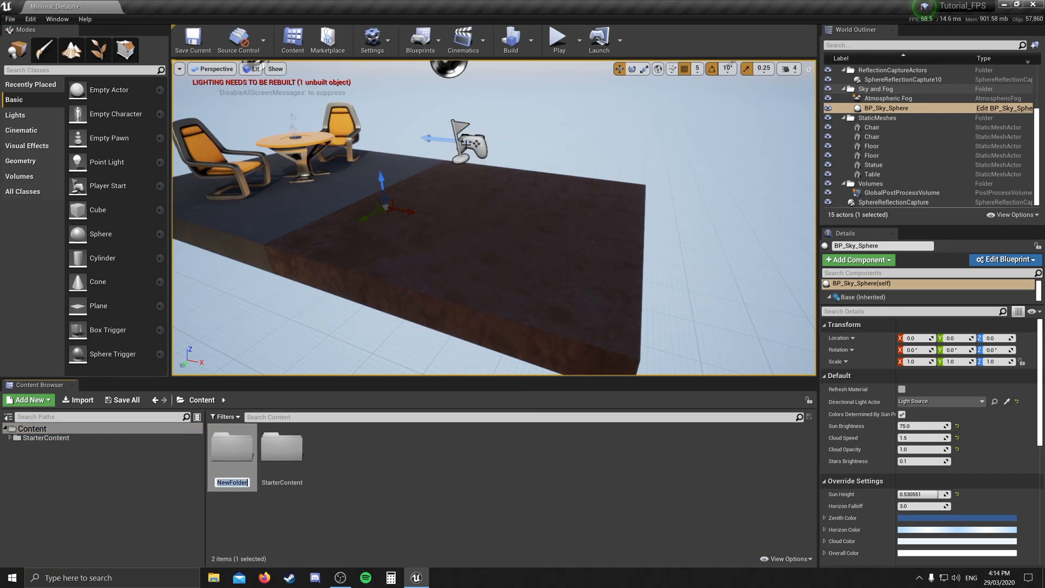
mouse_move(564, 380)
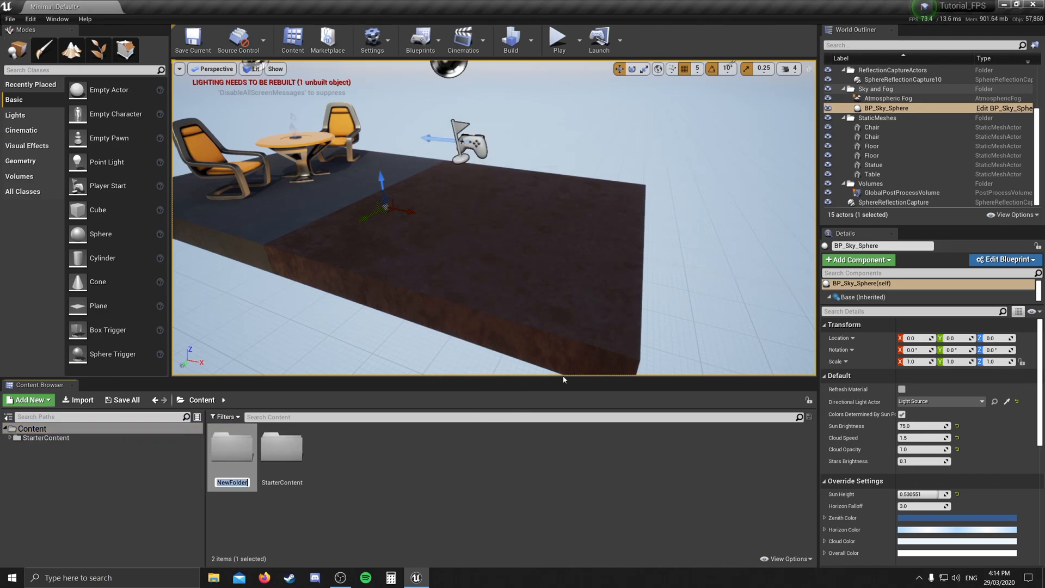
type("Blueprints")
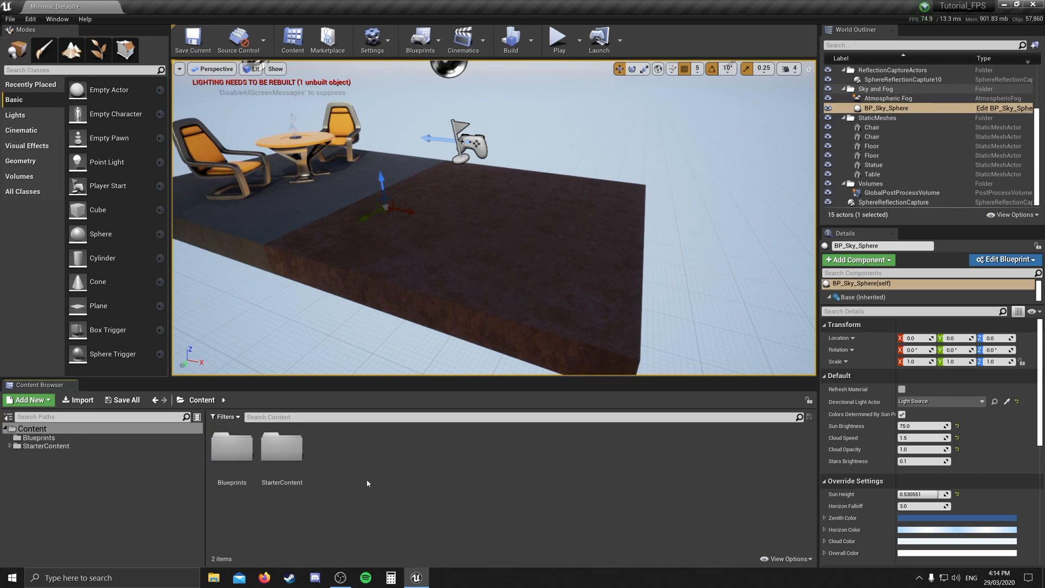
left_click(28, 401)
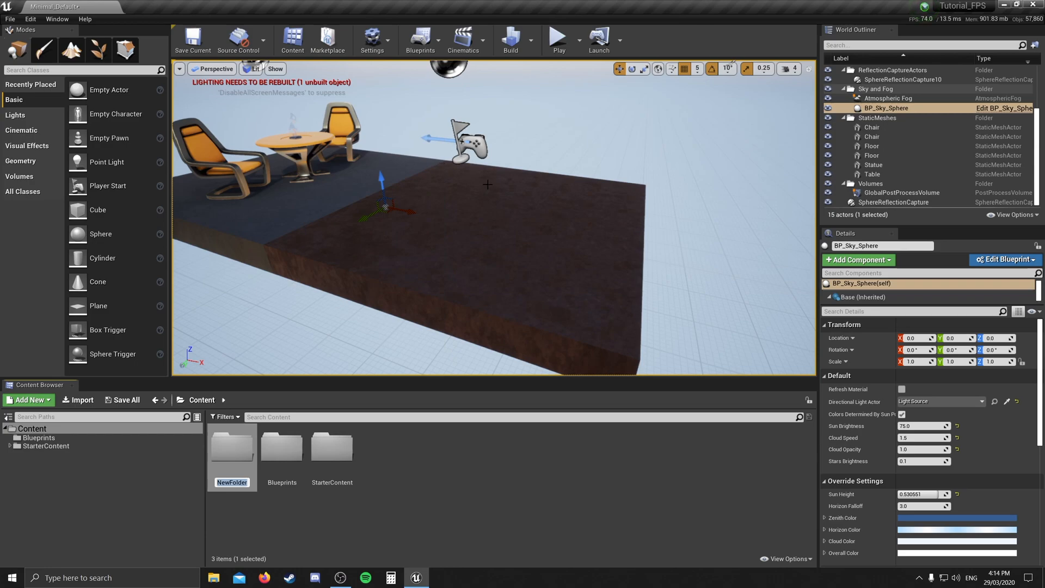
type("Animations")
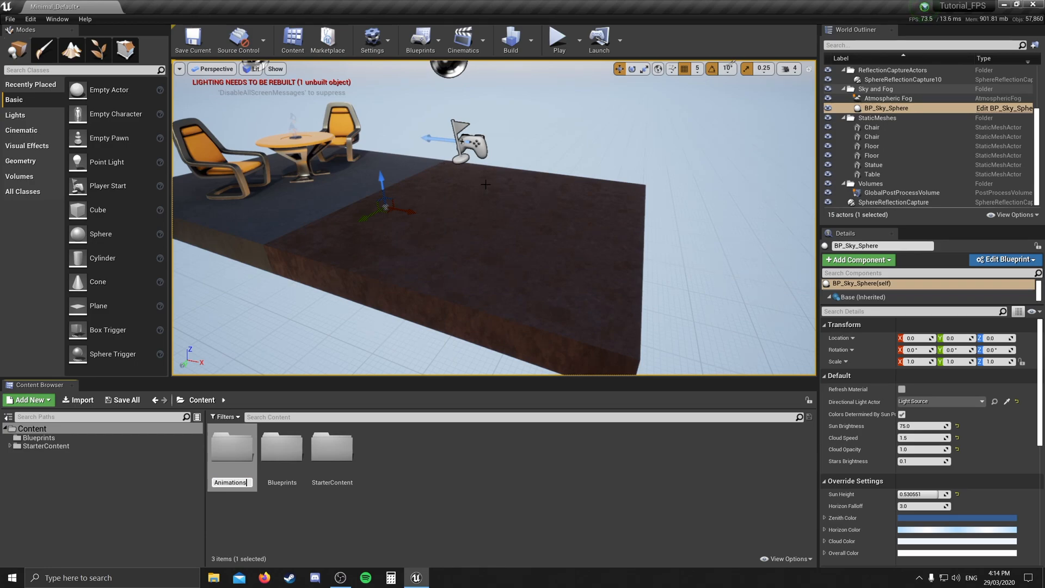
left_click(28, 400)
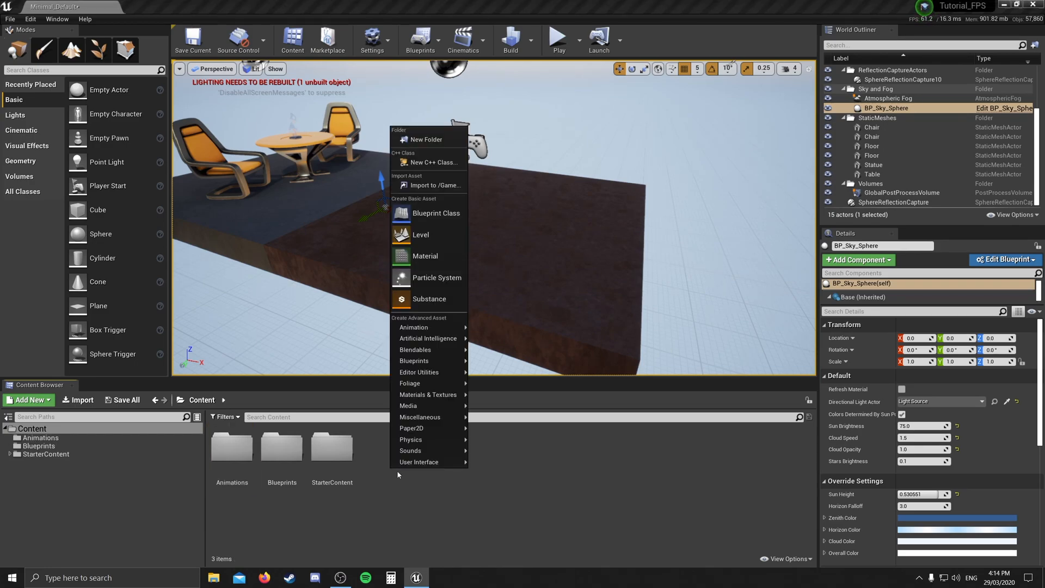
left_click(427, 139)
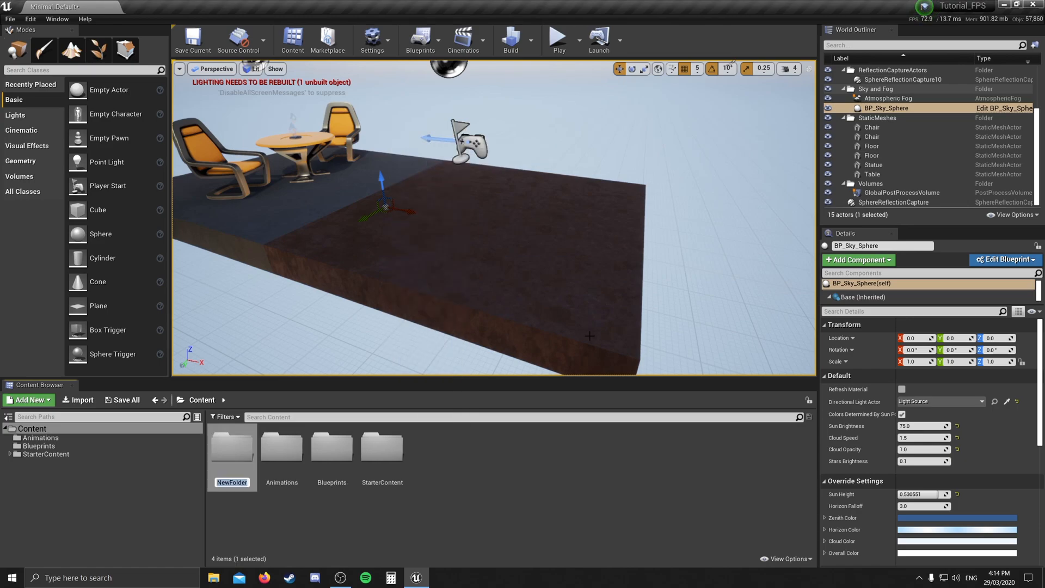
type("StaticMeshes")
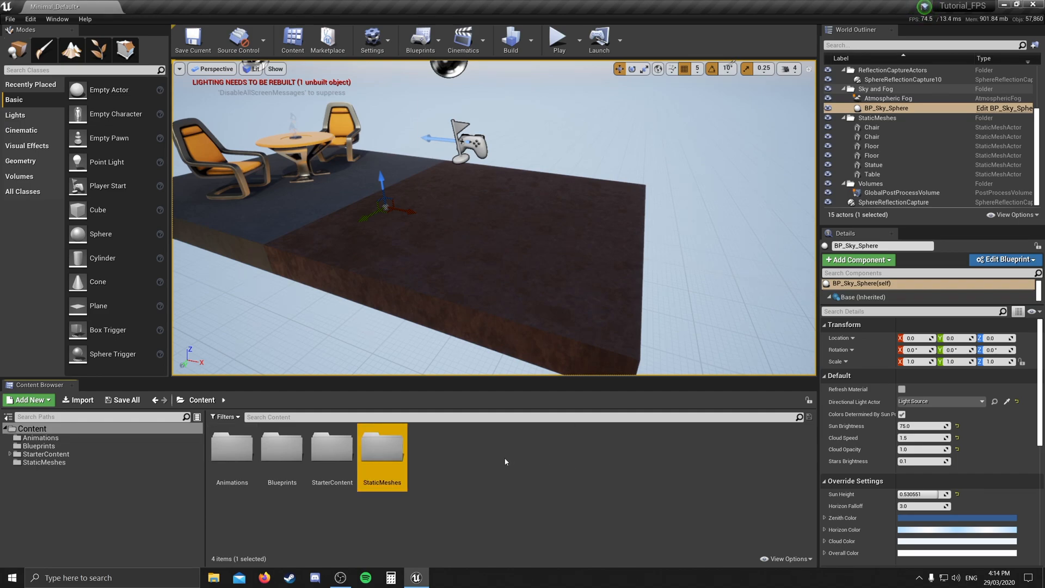
Step: Add UserInterface and Levels folders to Content, deselecting each after creating it
right_click(505, 460)
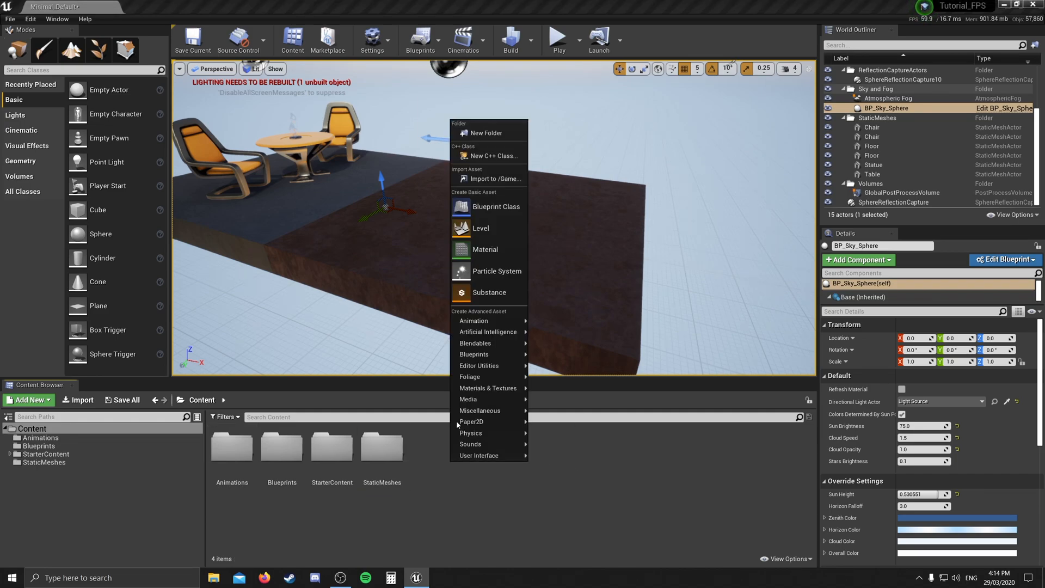
left_click(487, 133)
type("UserInterface")
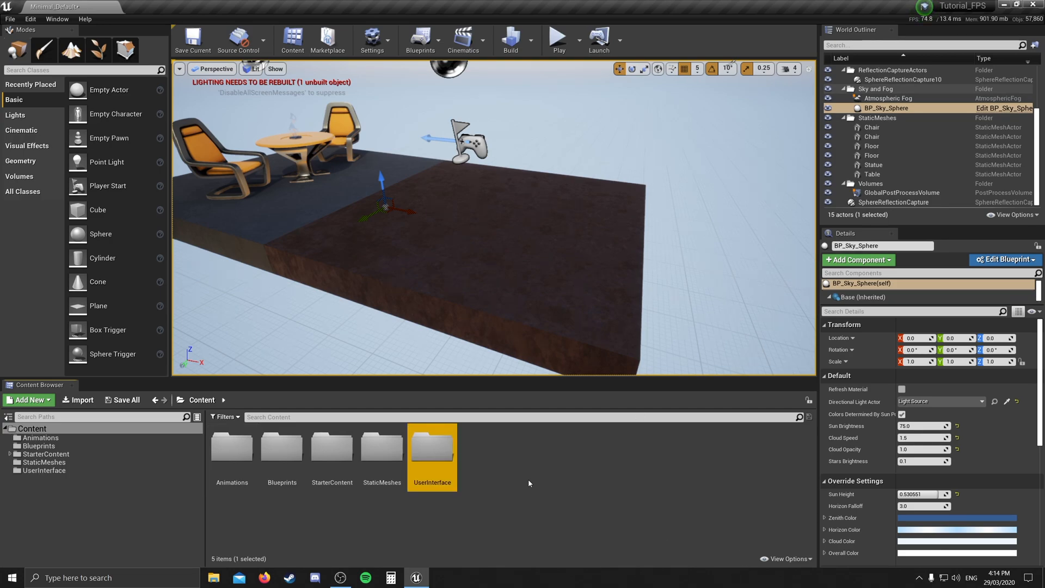
left_click(496, 479)
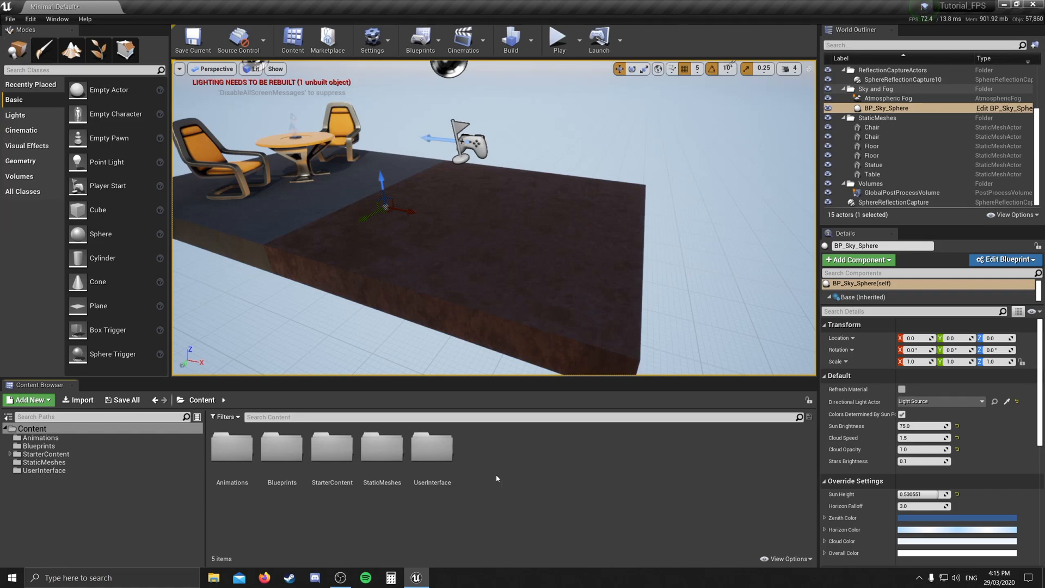
left_click(28, 401)
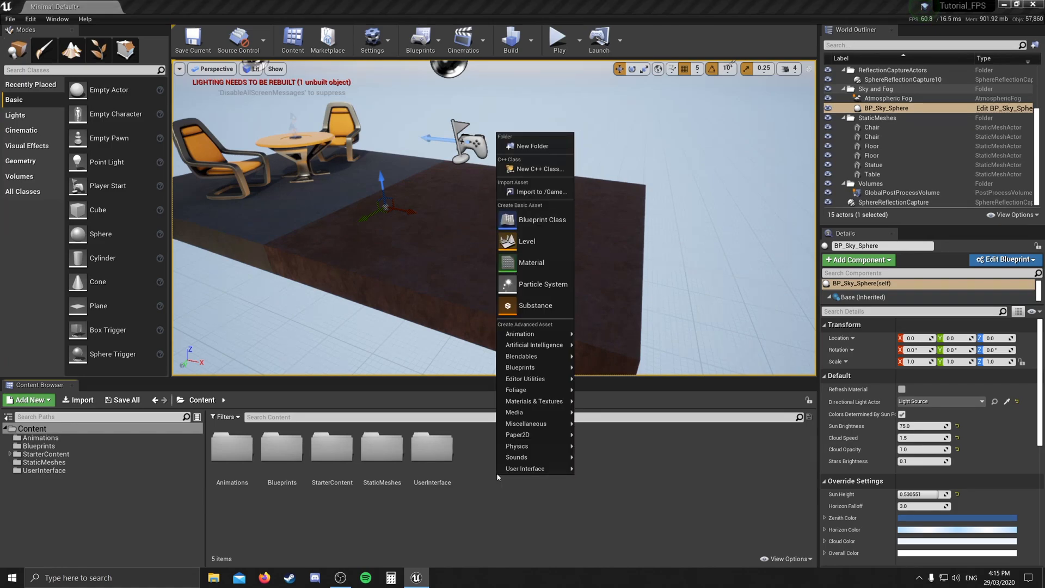
left_click(532, 146)
type("Levels")
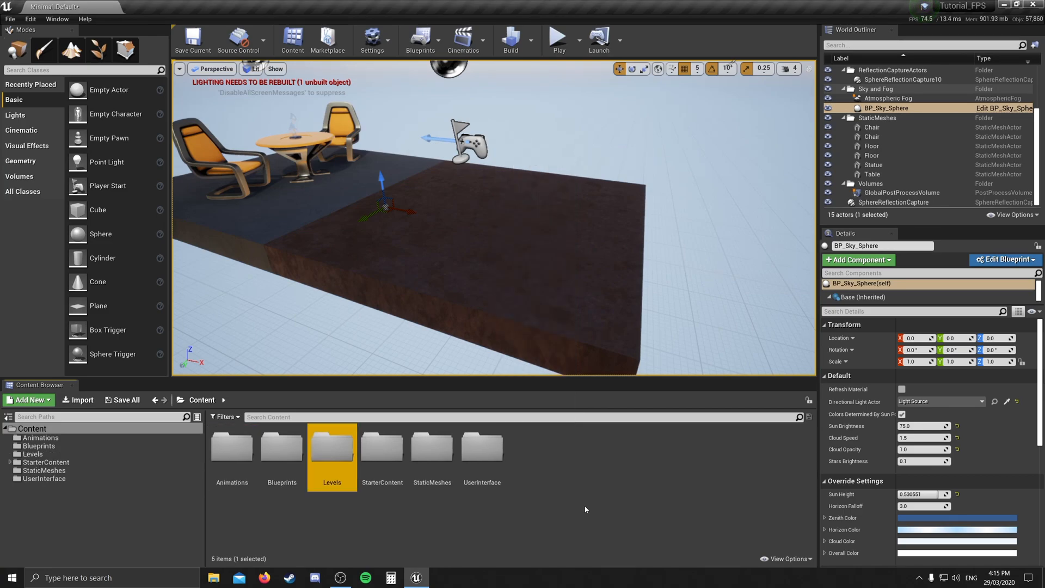
left_click(578, 486)
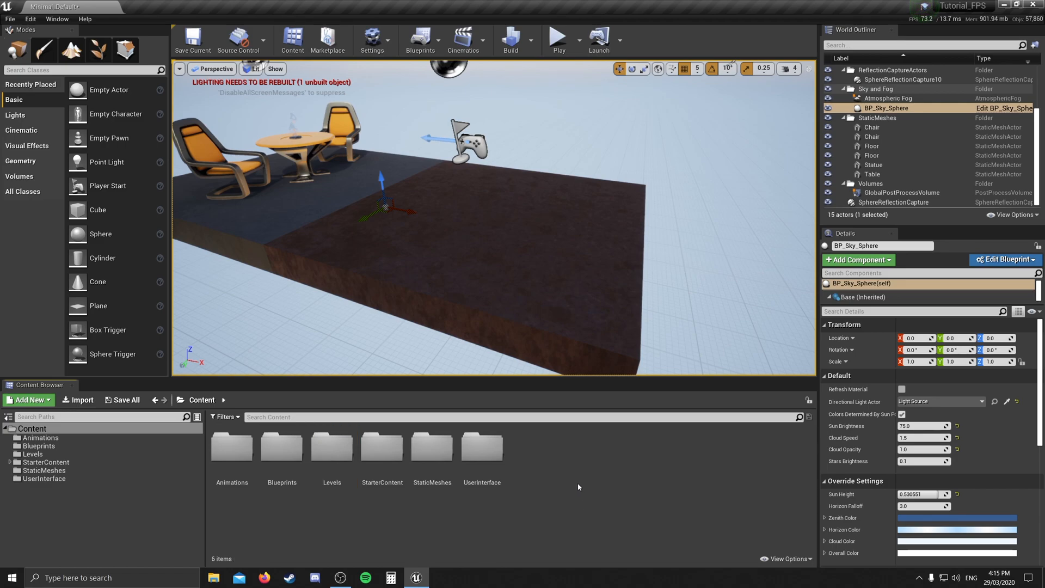
mouse_move(533, 479)
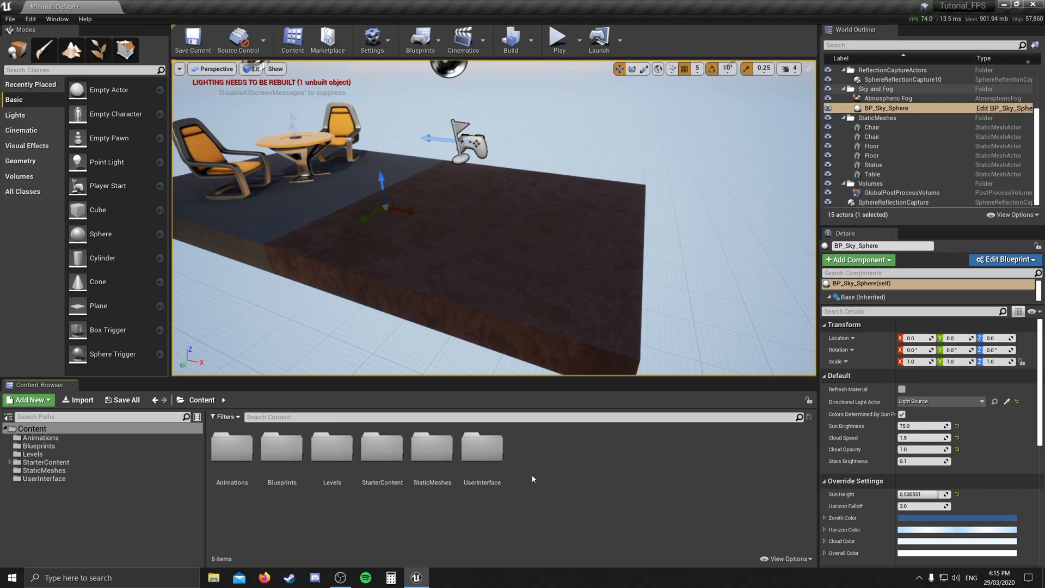
mouse_move(374, 320)
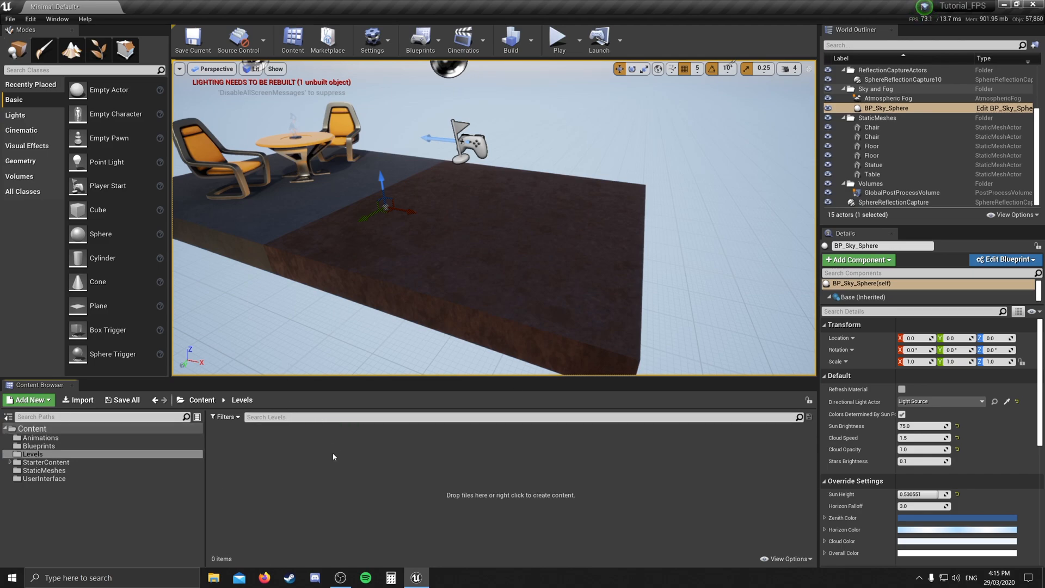
Step: Create a new Level asset, NewWorld, from the Levels folder's context menu
right_click(334, 457)
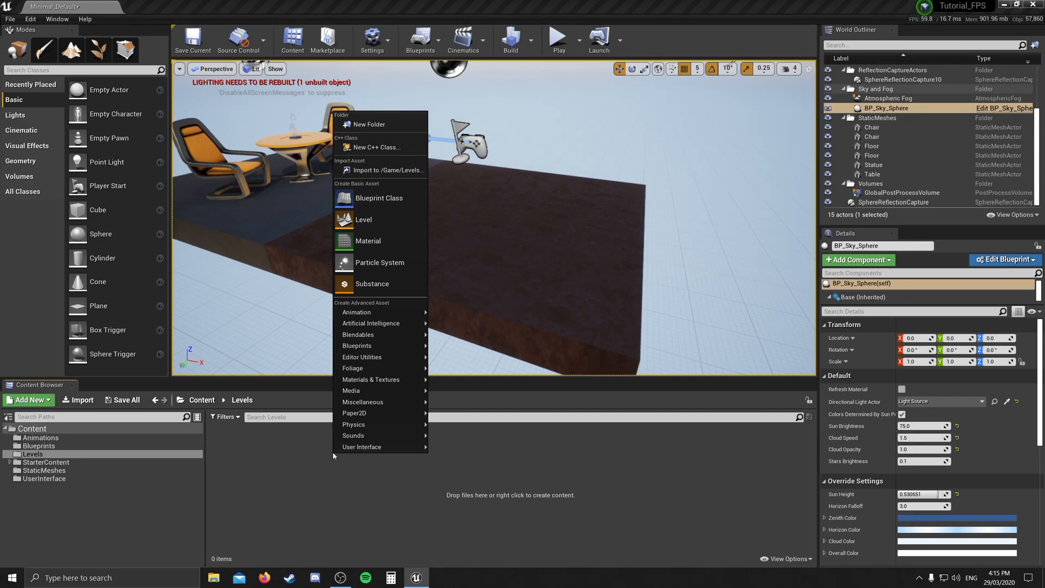
mouse_move(379, 197)
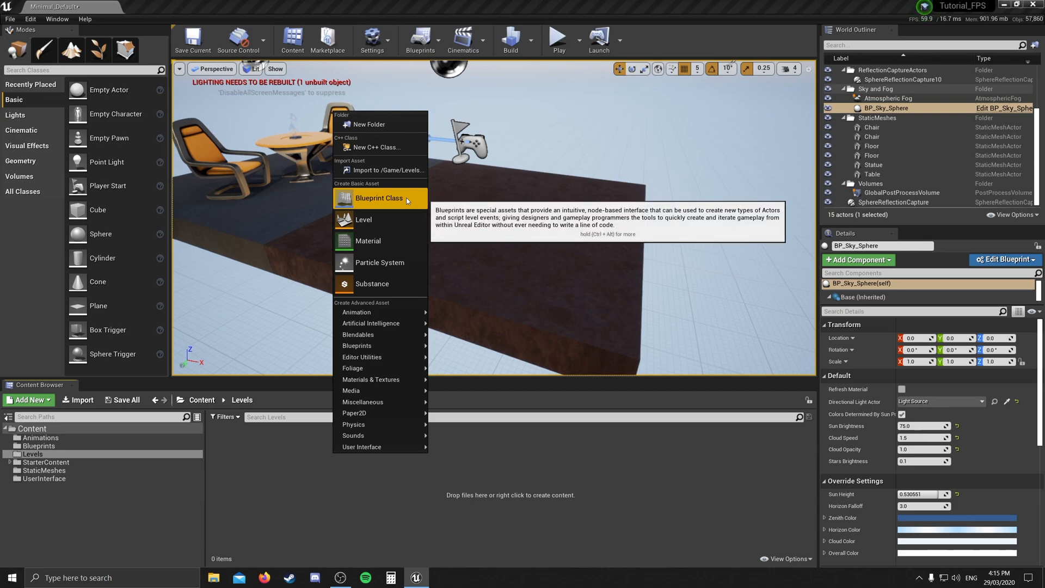
mouse_move(379, 262)
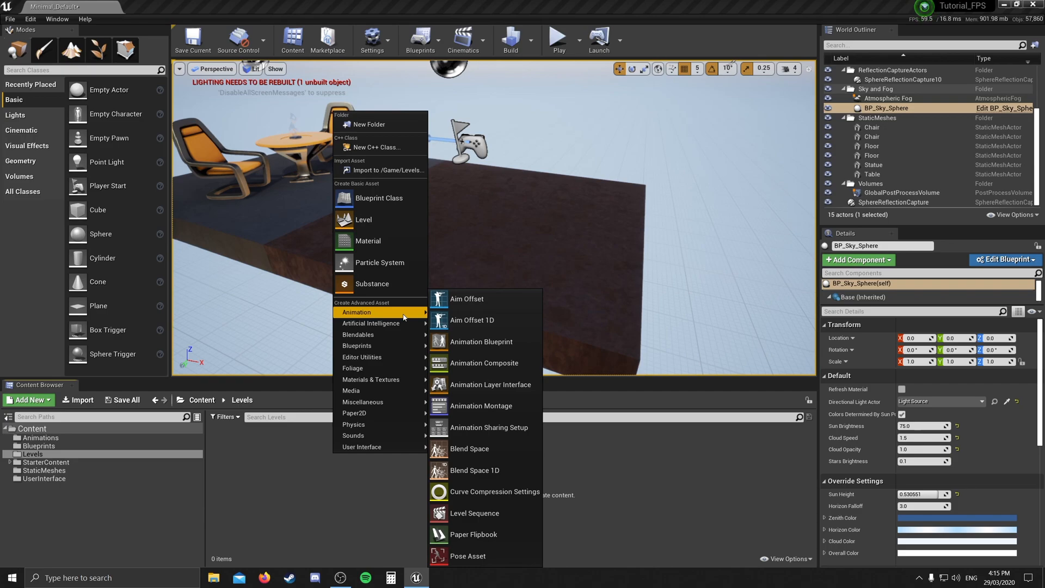
mouse_move(371, 324)
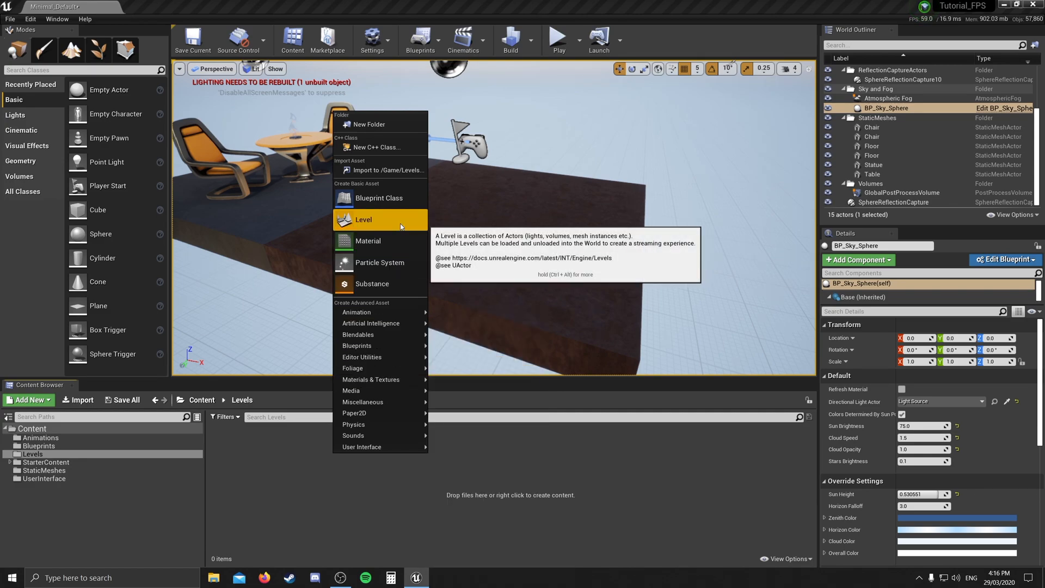
left_click(363, 219)
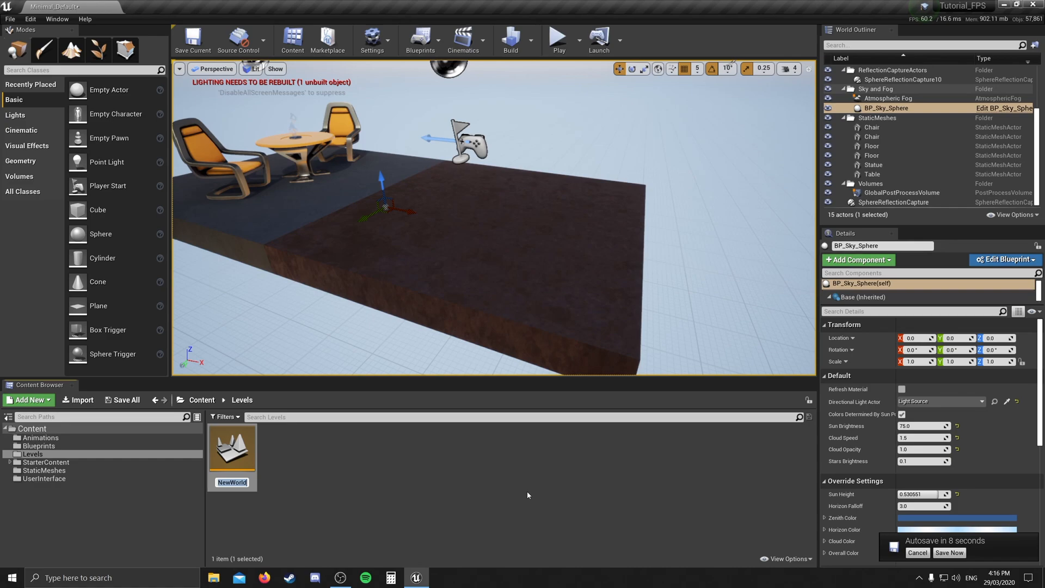
Step: Rename the NewWorld level asset to L_Test
left_click(949, 553)
type("L_Test")
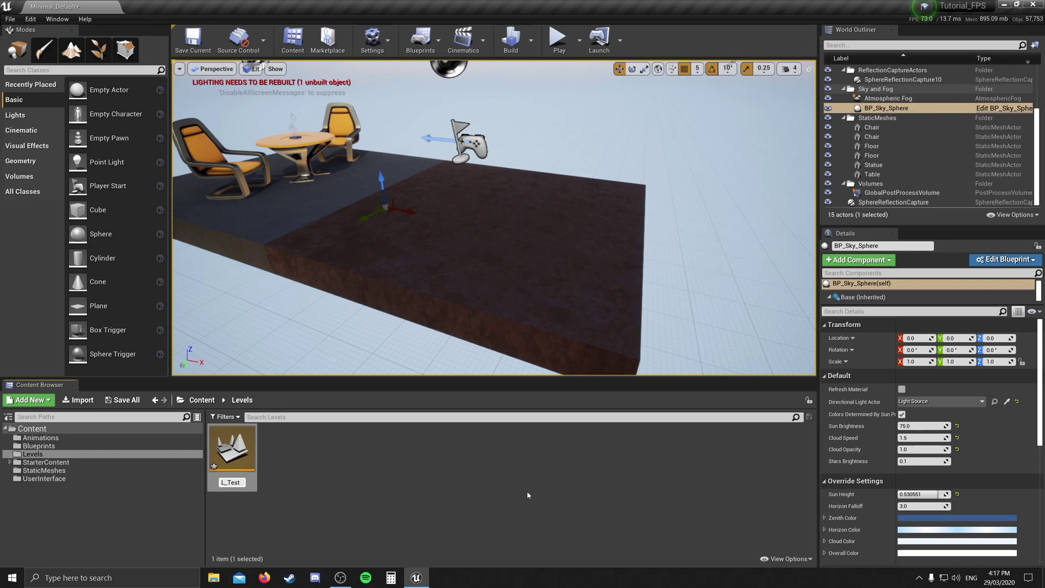
mouse_move(457, 497)
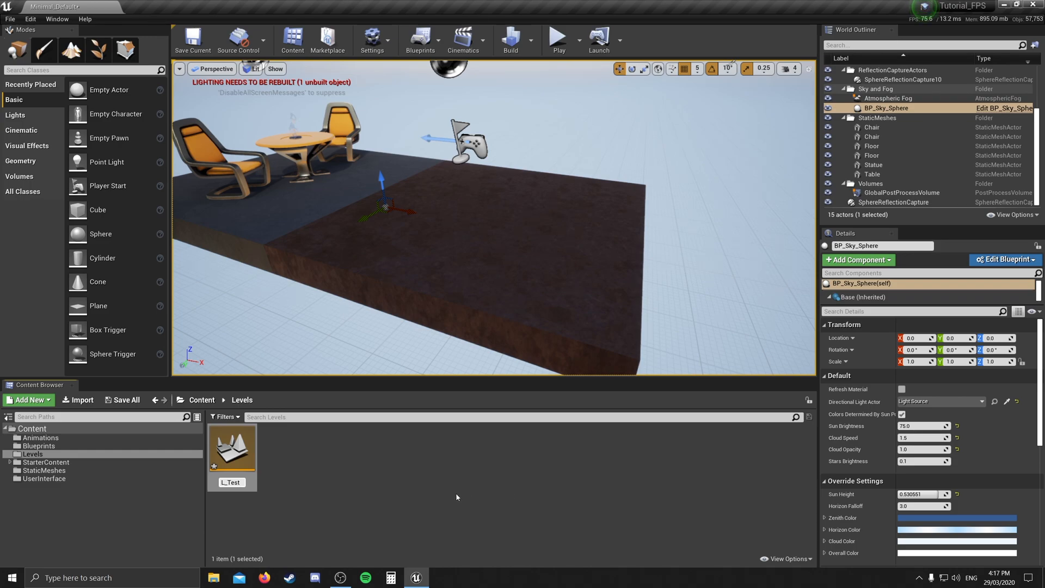
left_click(232, 450)
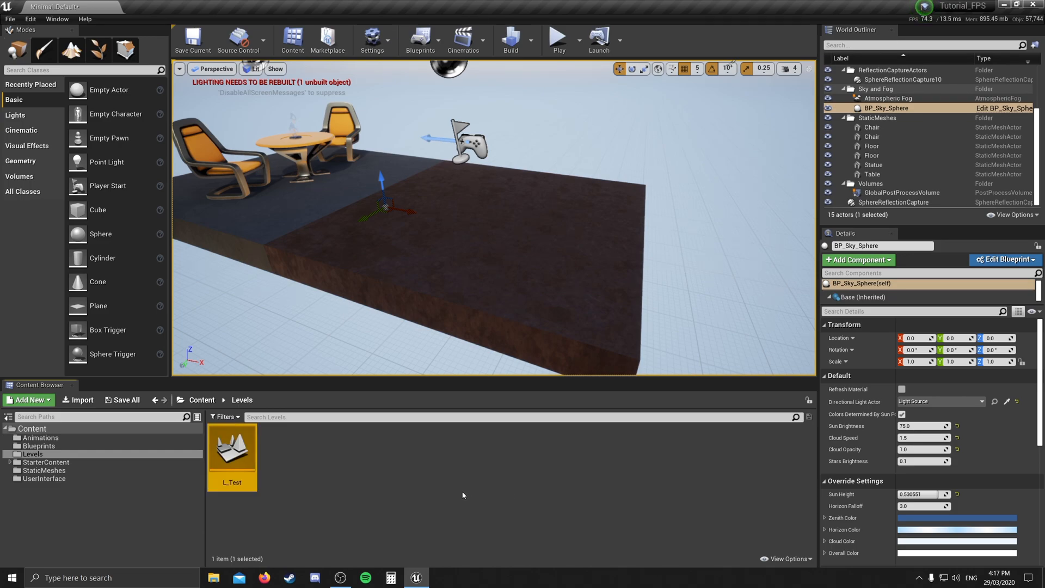
mouse_move(233, 454)
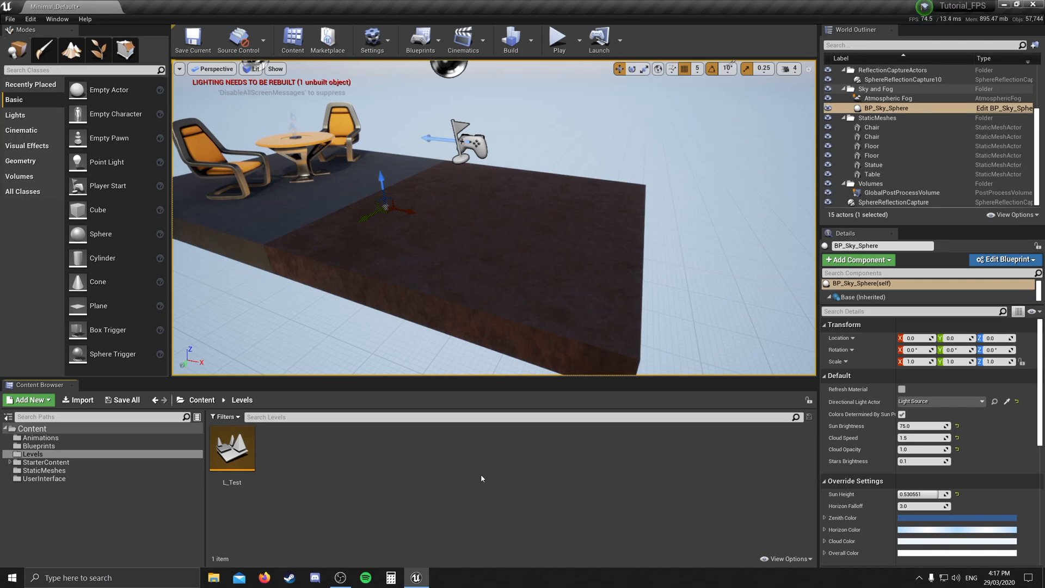
Step: Open L_Test, saving the starter map's changes with Save Selected
left_click(232, 446)
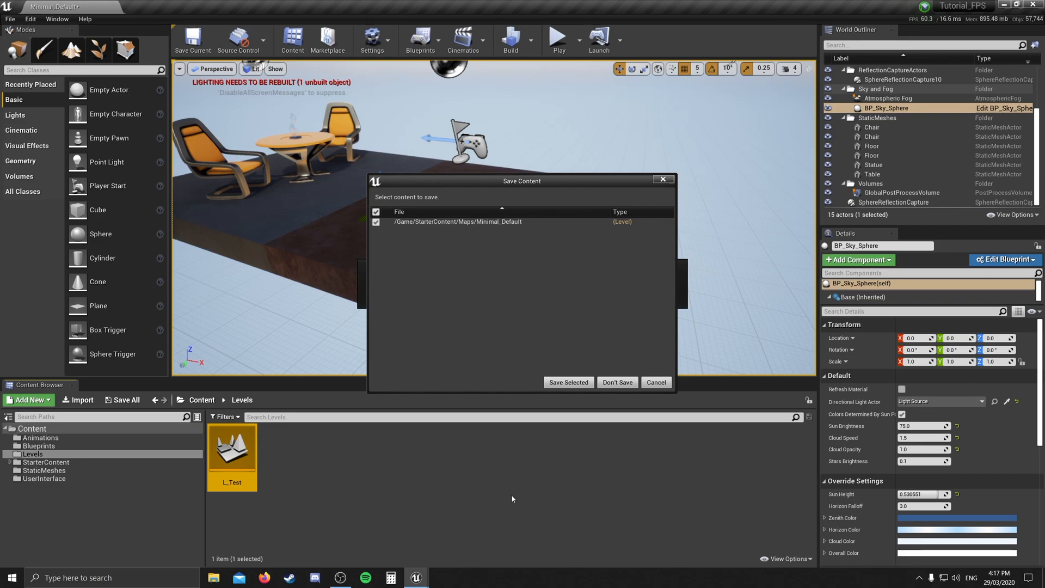
mouse_move(568, 382)
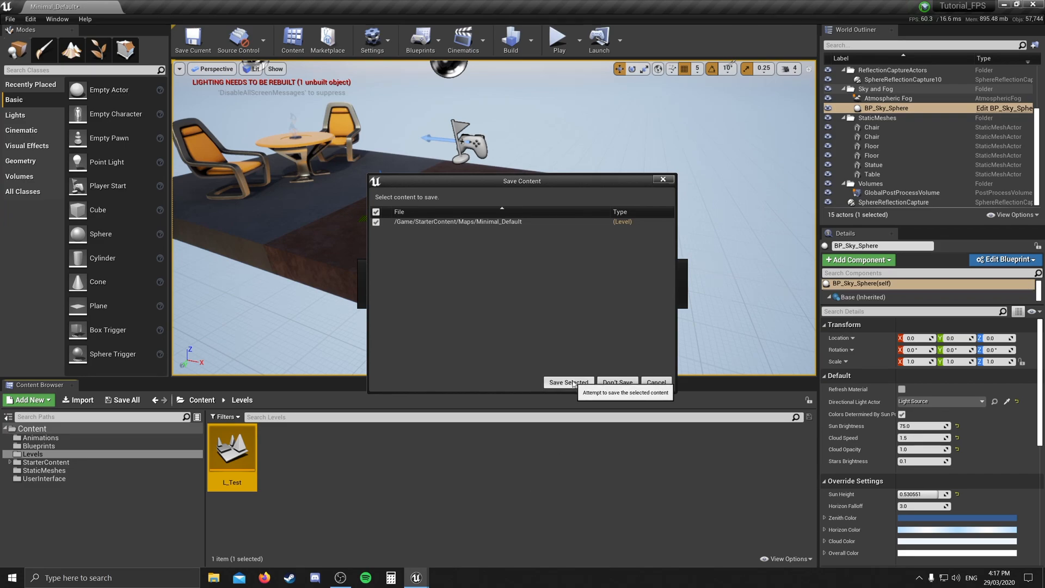
left_click(568, 382)
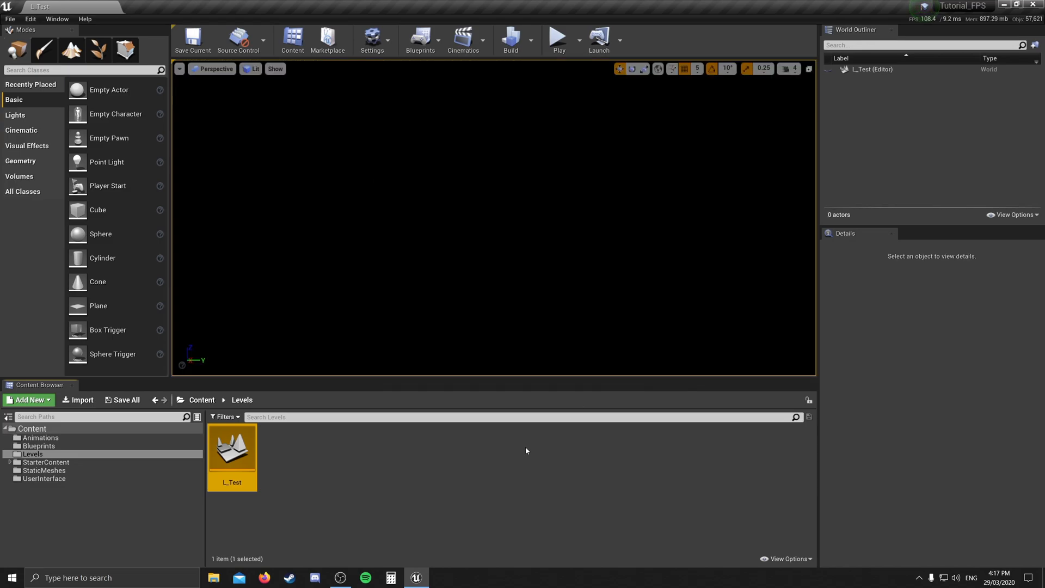
mouse_move(454, 477)
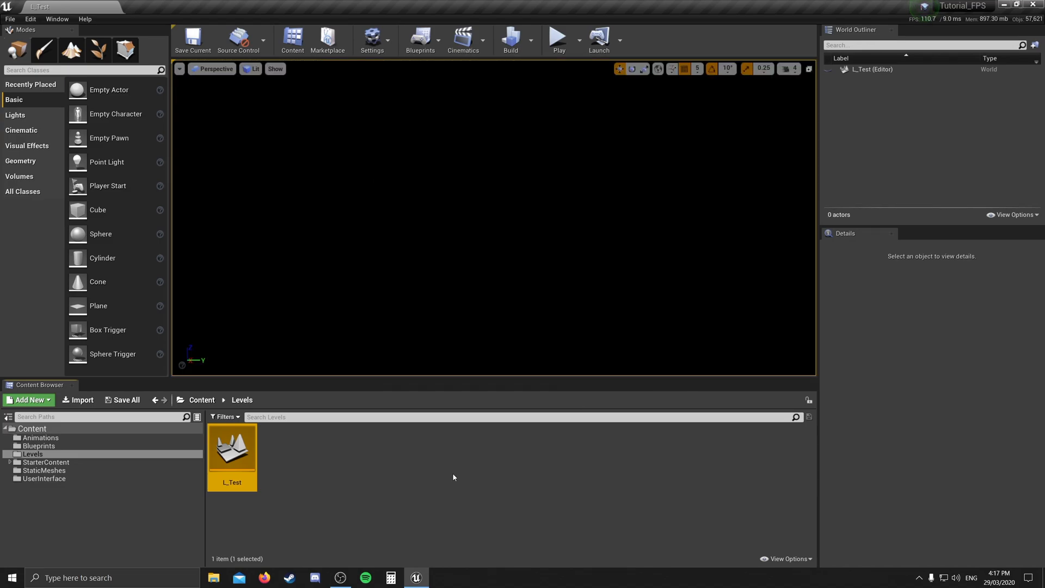